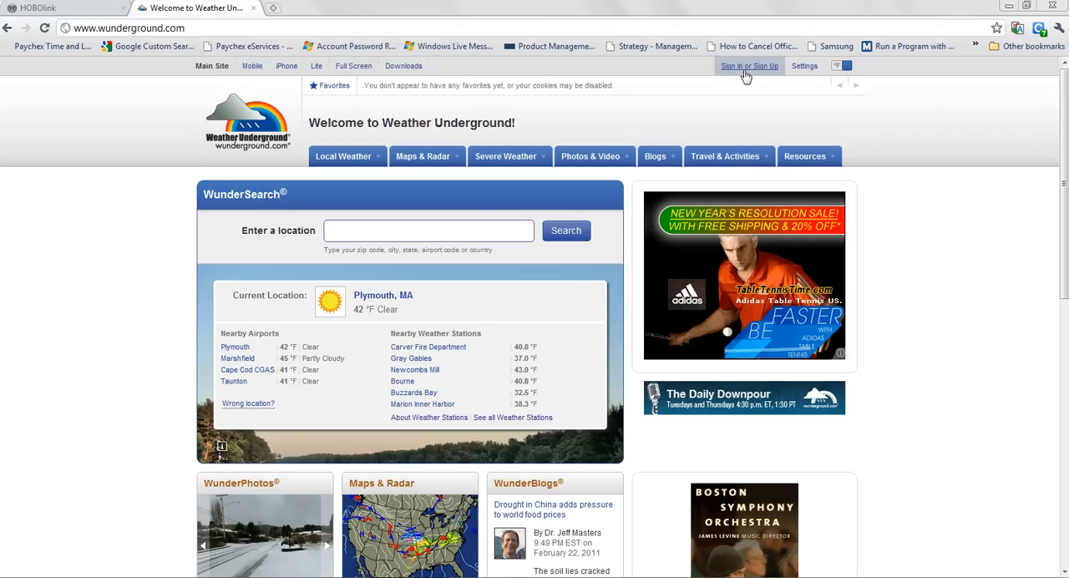
Sign in to the Weather Underground member account with email and password.
click(748, 66)
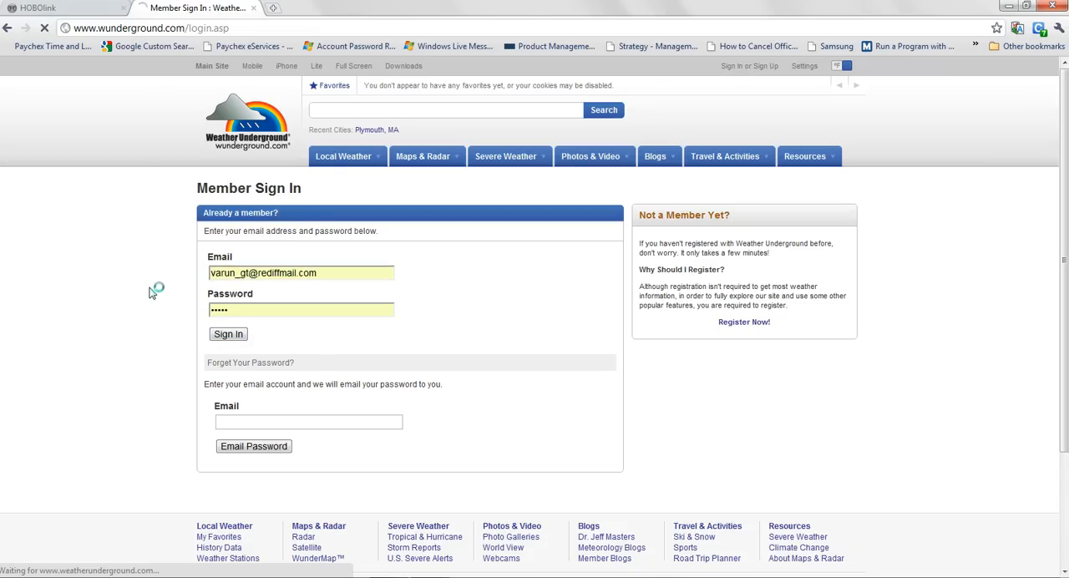
click(227, 333)
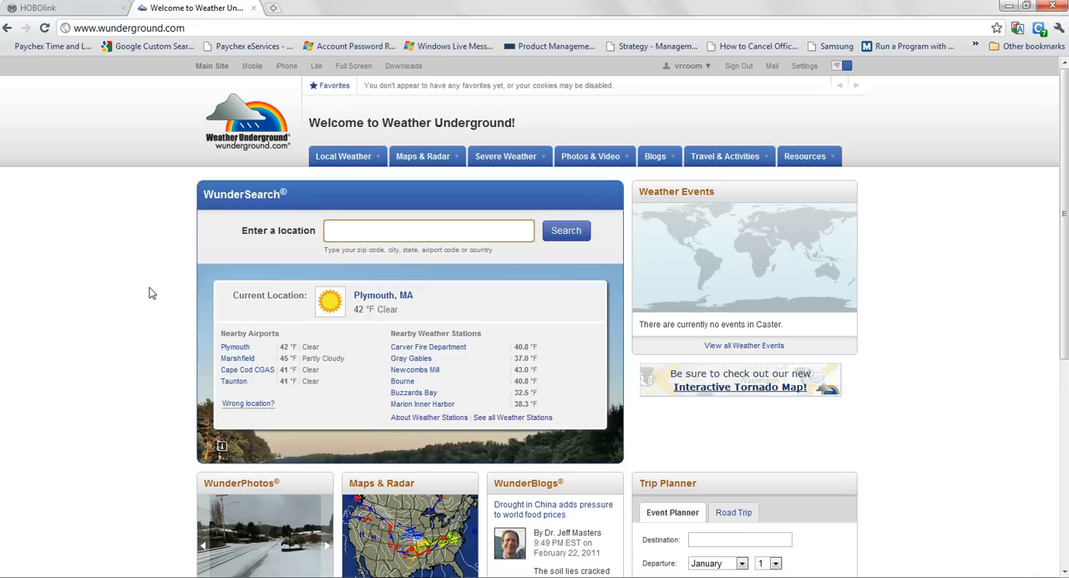
Choose Weather Stations from the Local Weather menu and scroll through the data-sharing steps.
click(343, 156)
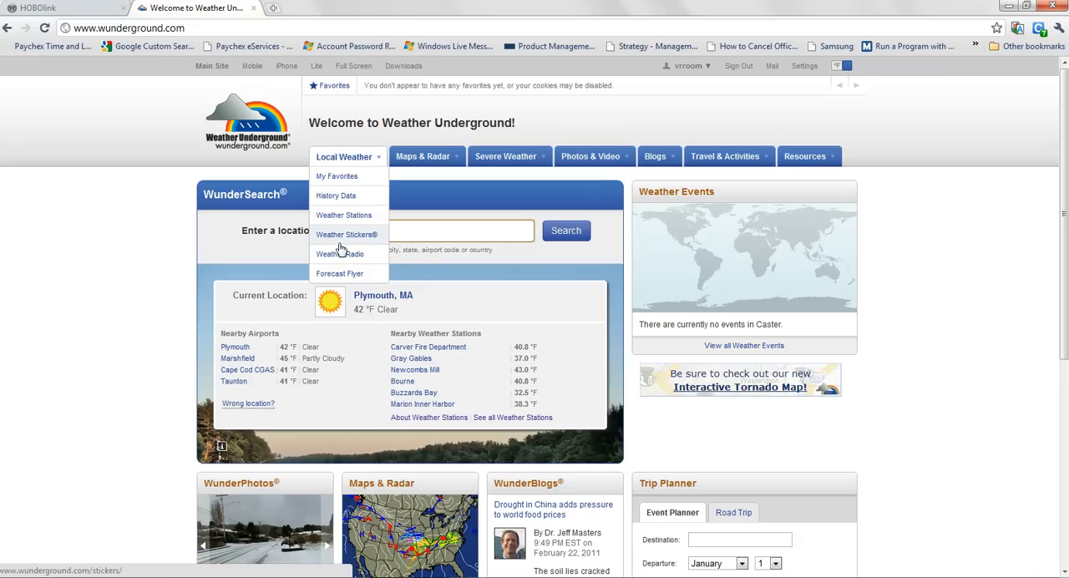
mouse_move(343, 215)
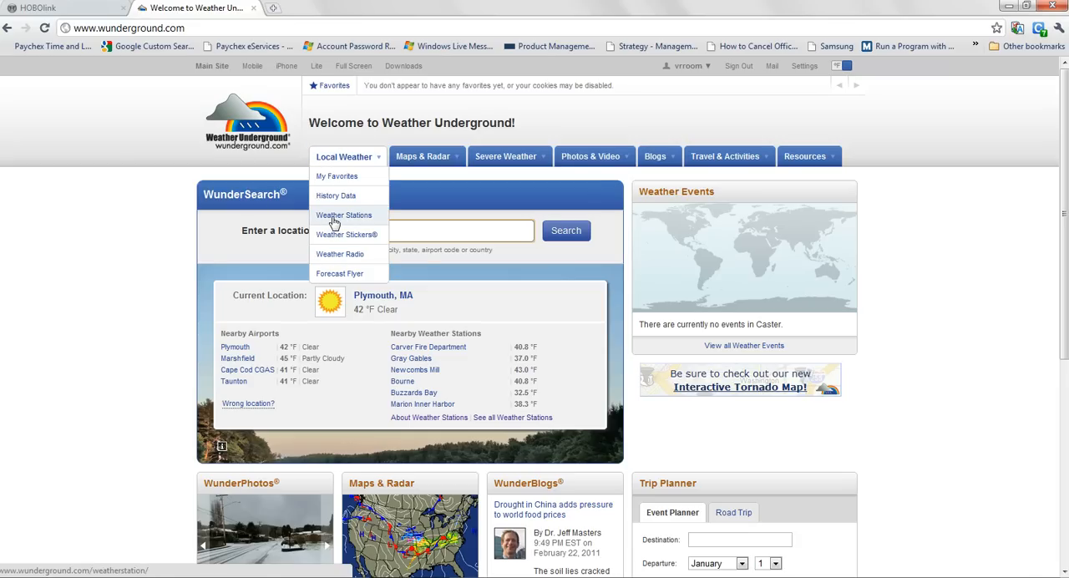
click(343, 215)
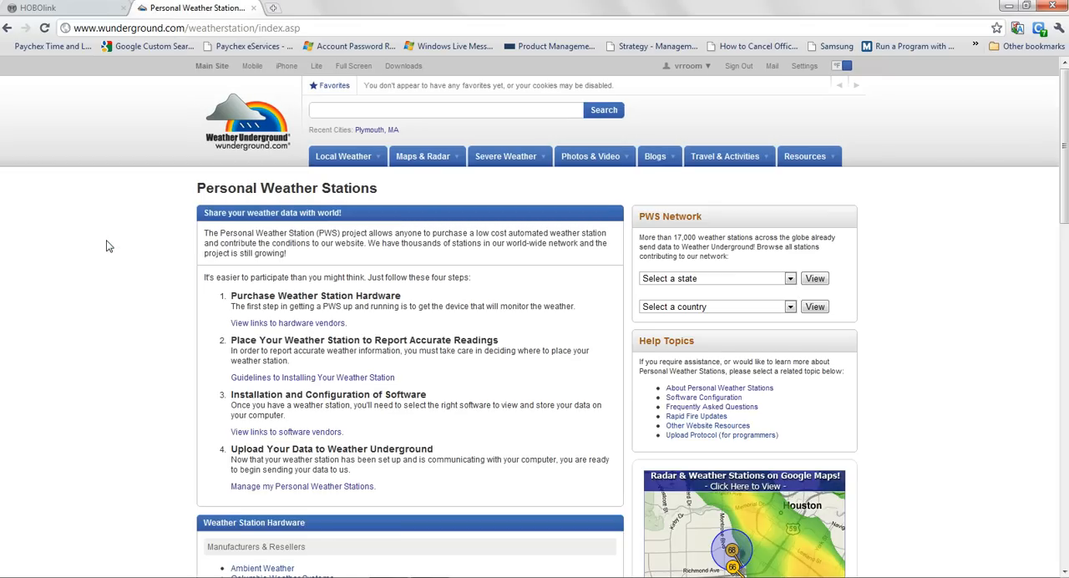
scroll(down, 3)
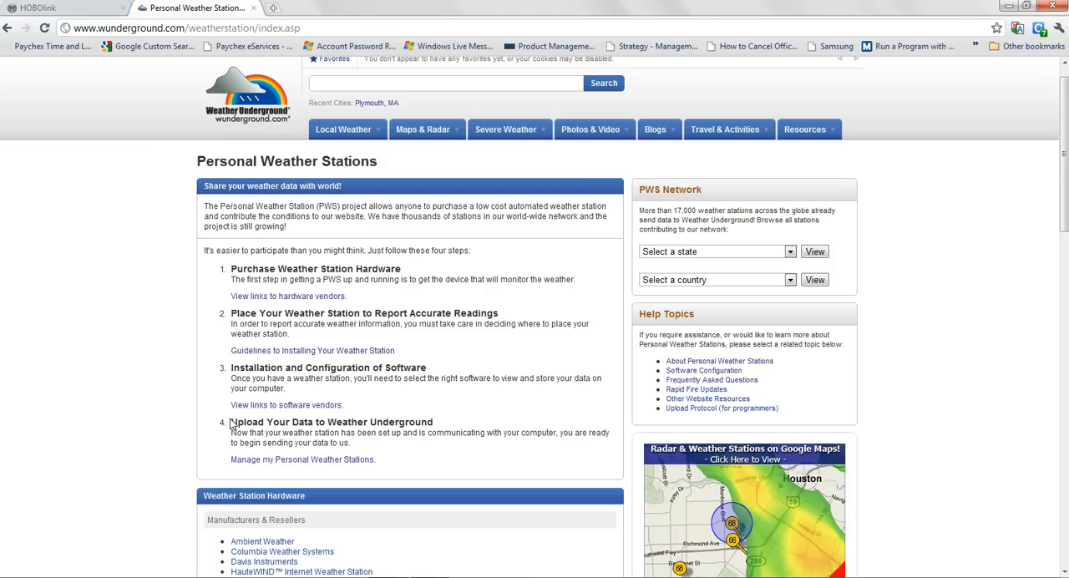
mouse_move(432, 450)
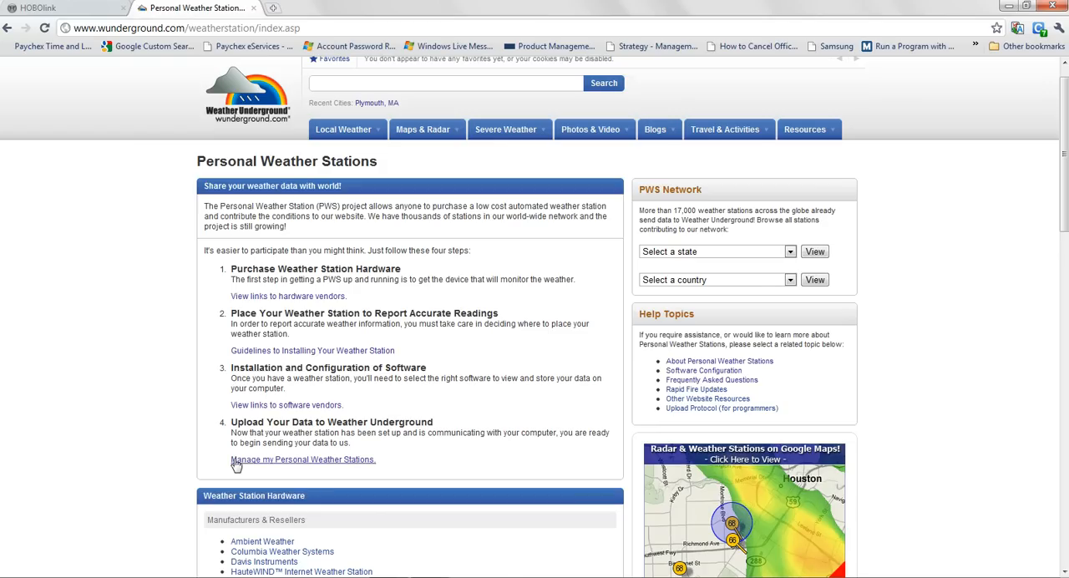
mouse_move(332, 465)
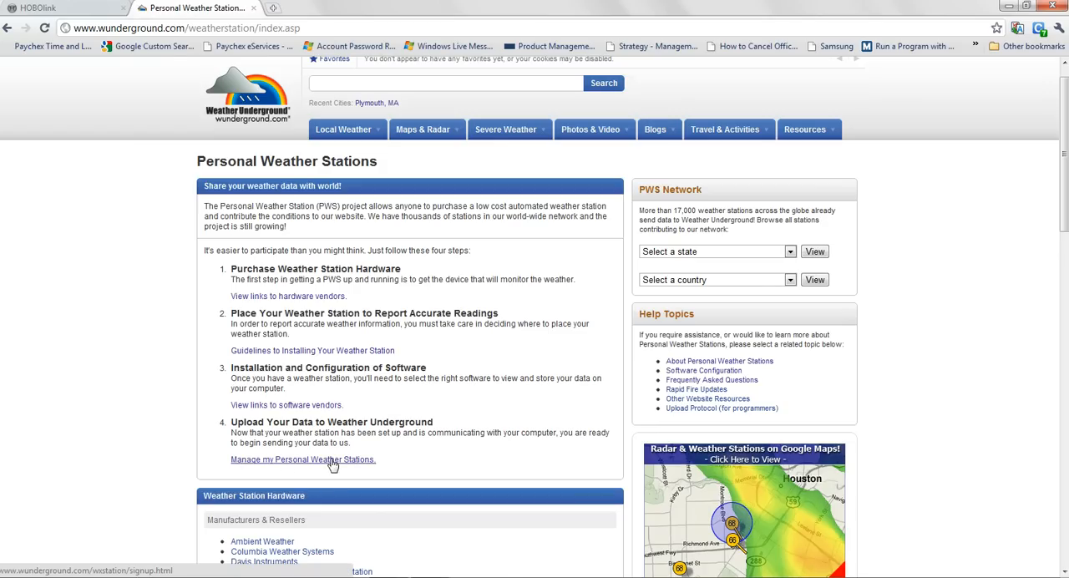
Follow the 'Manage my Personal Weather Stations' link under step 4.
click(302, 459)
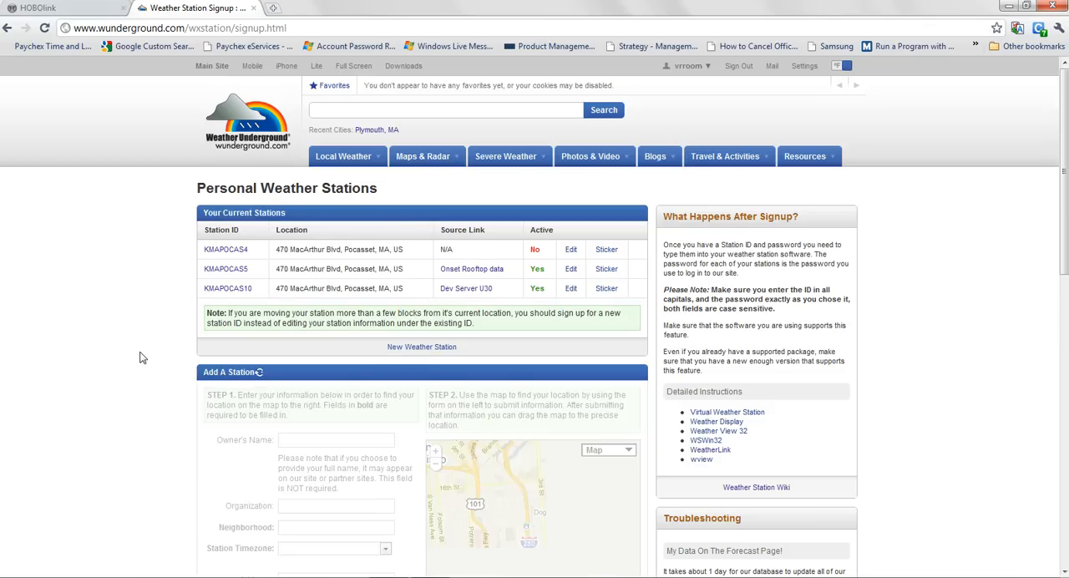
Fill in owner 'Onset Test Station', organization 'Onset Computer Corporation' and neighbourhood 'Bourne'.
scroll(down, 3)
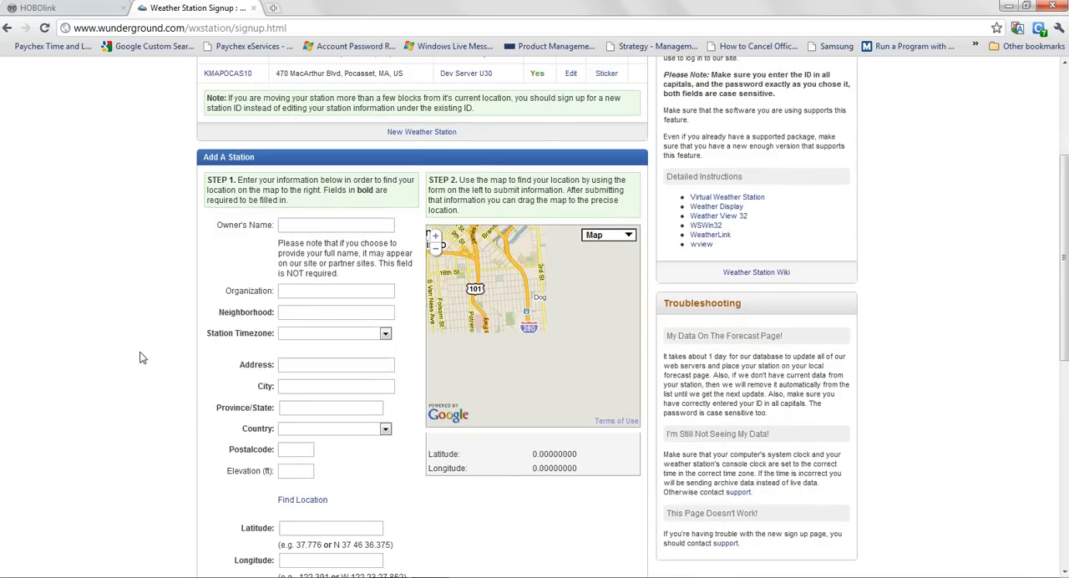
scroll(down, 3)
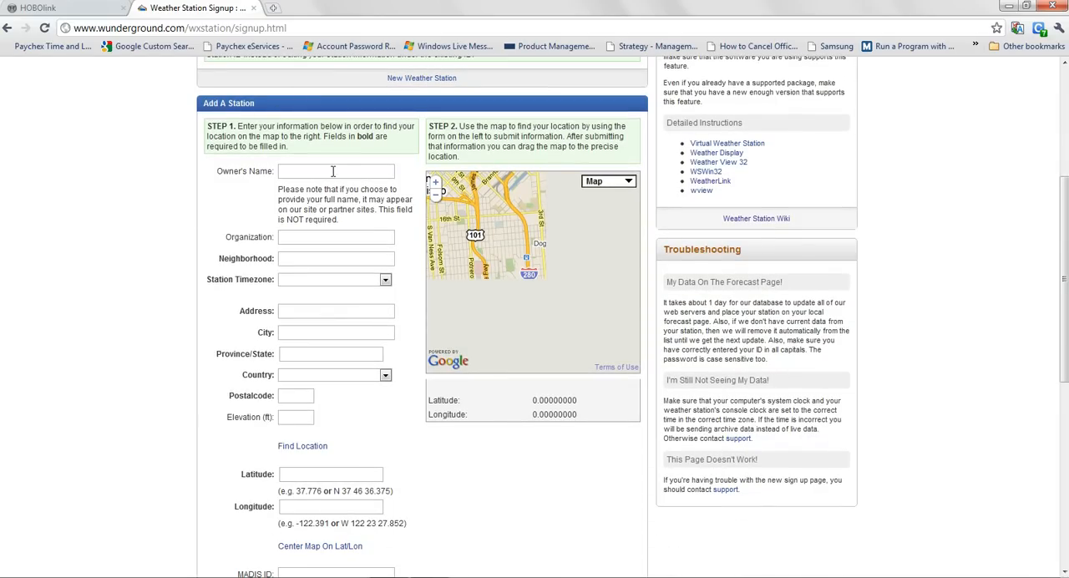
click(335, 171)
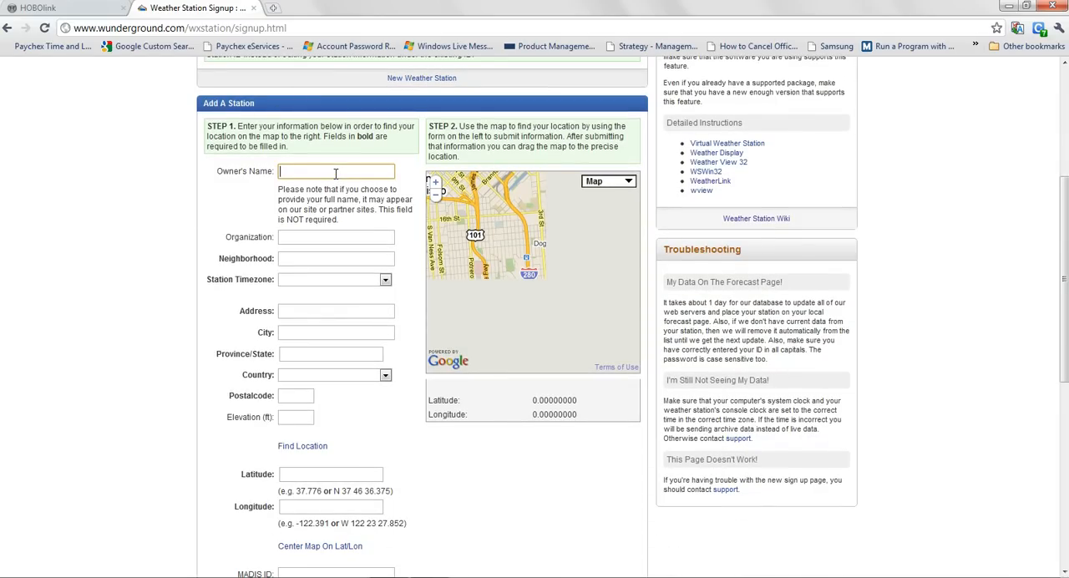
text(Onset Test Stat)
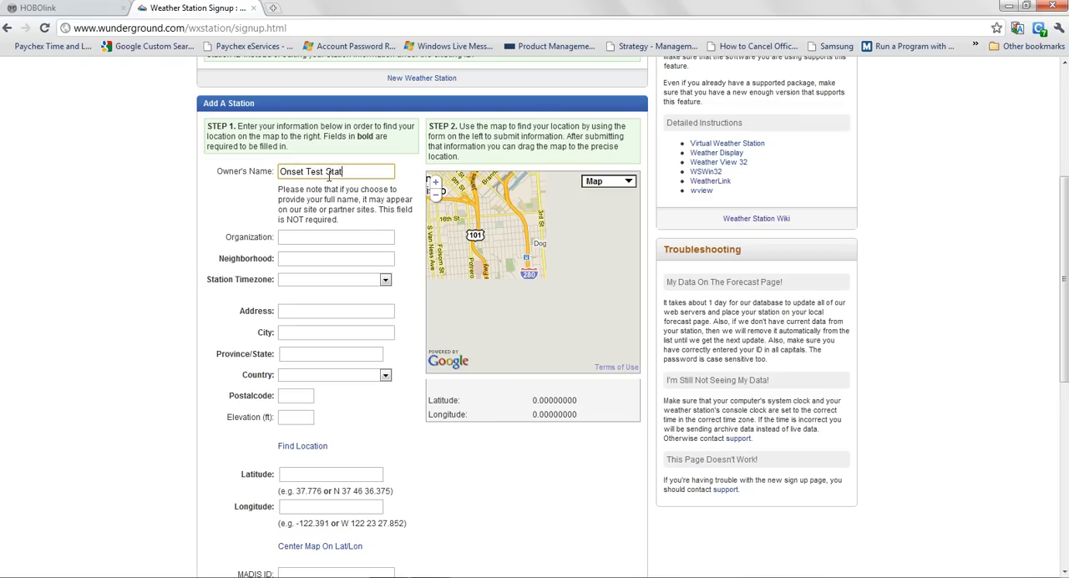
click(336, 236)
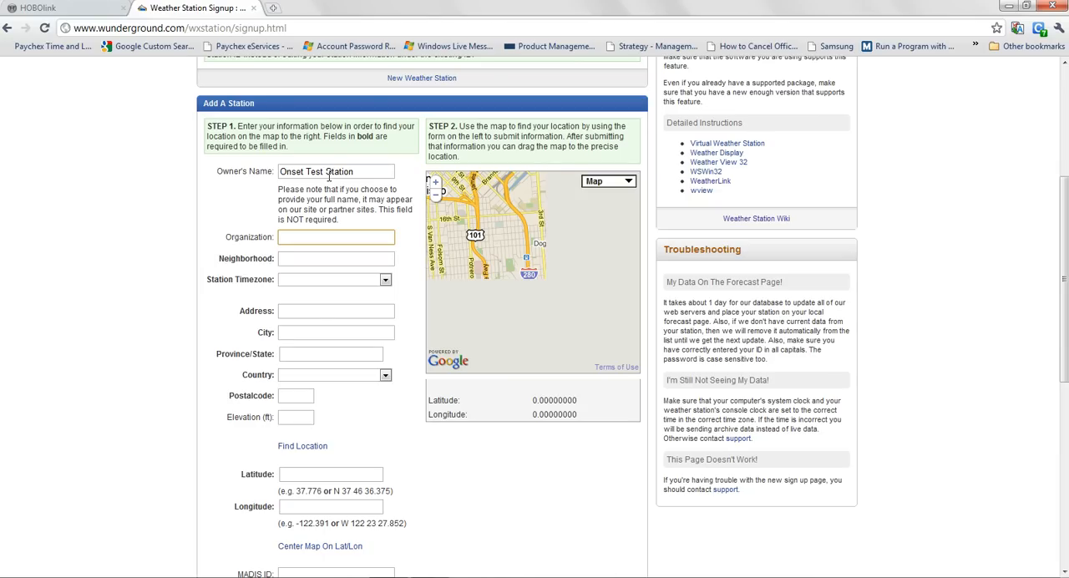
text(O)
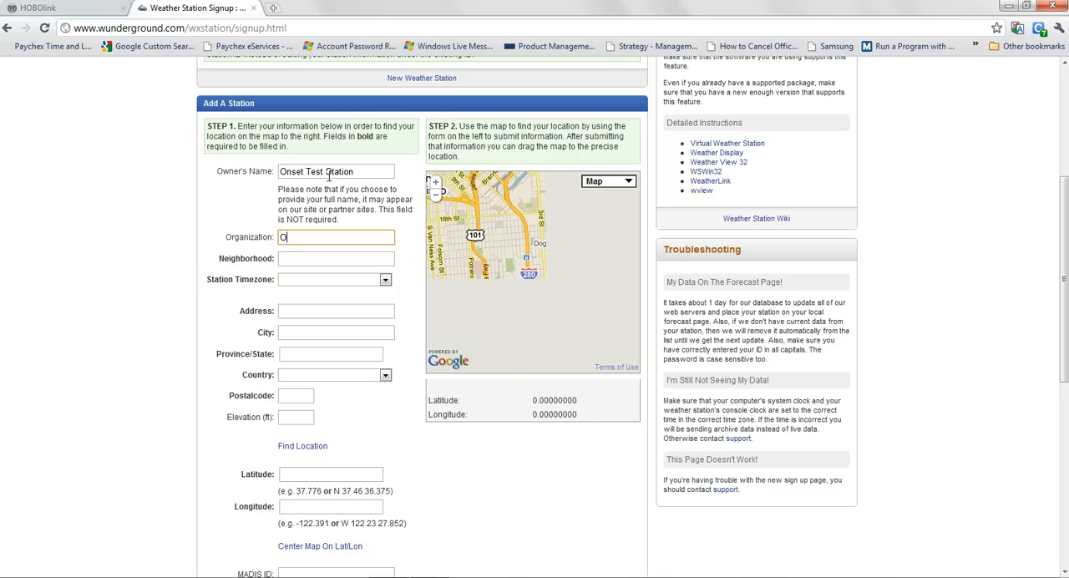
text(nset COmputer Cor)
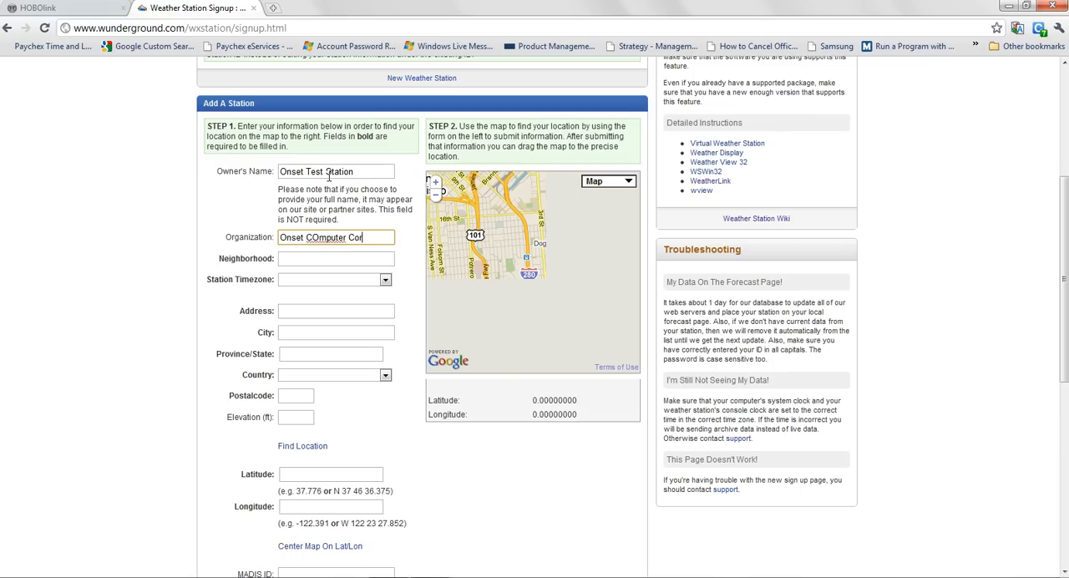
text(poration)
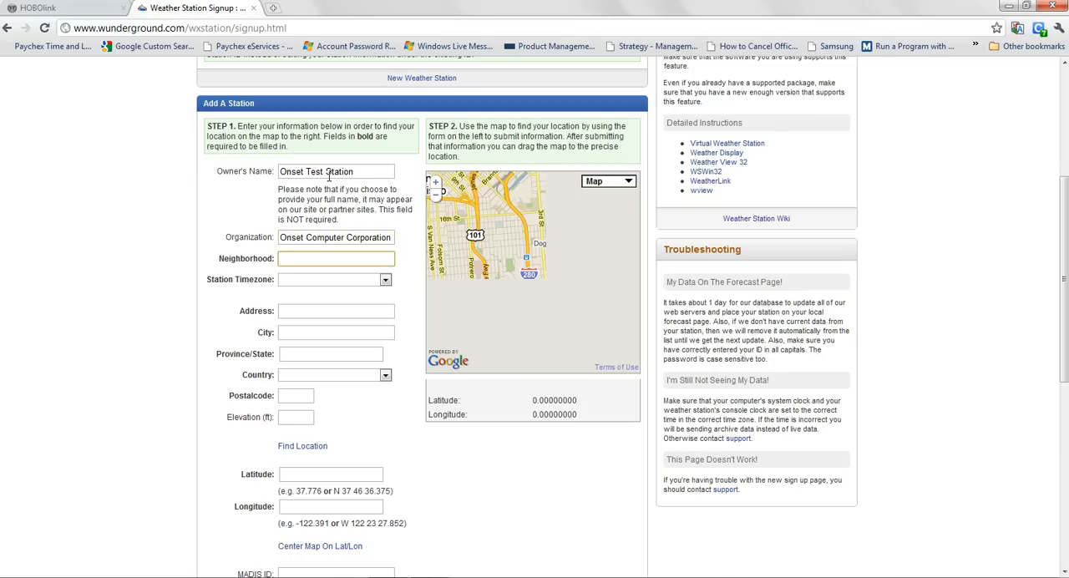
text(Bourne)
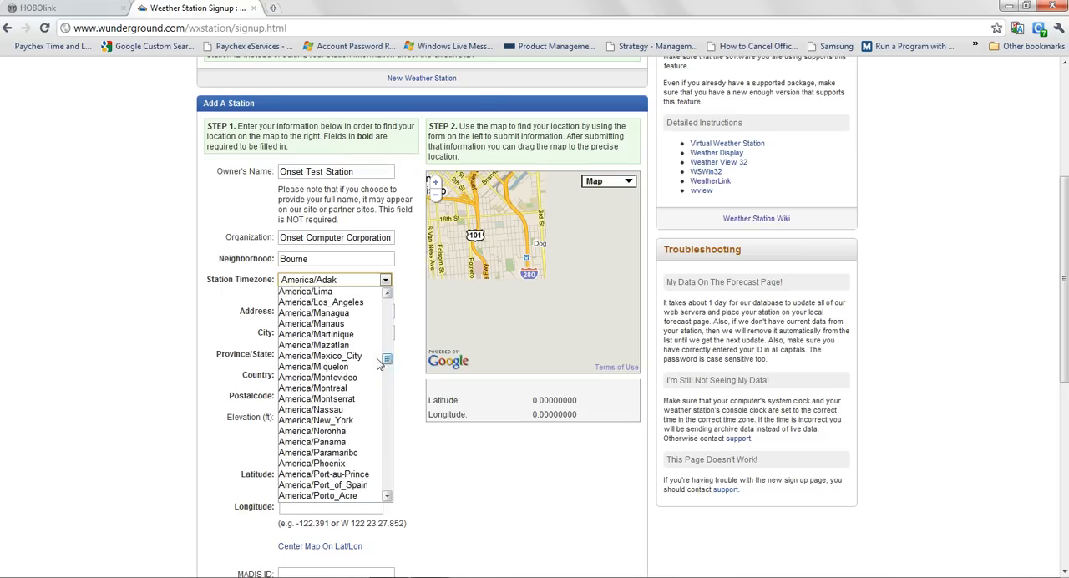
click(314, 420)
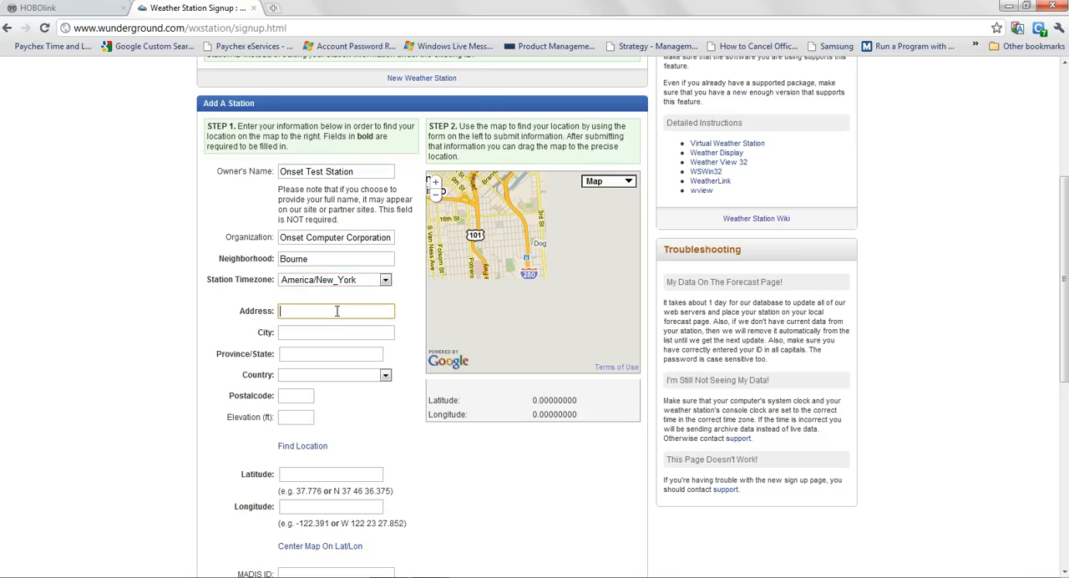
text(470)
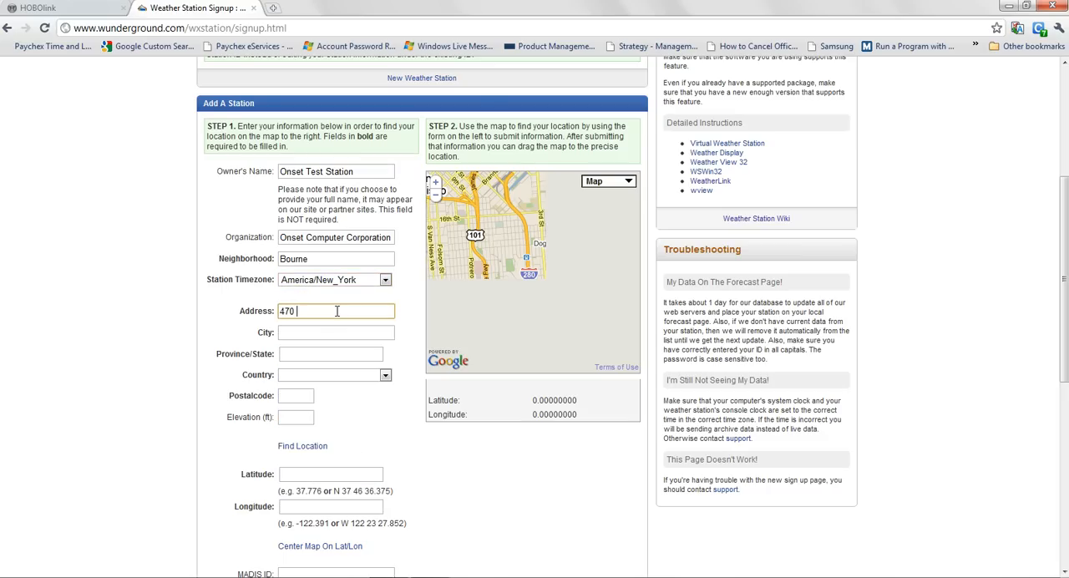
text(Mac)
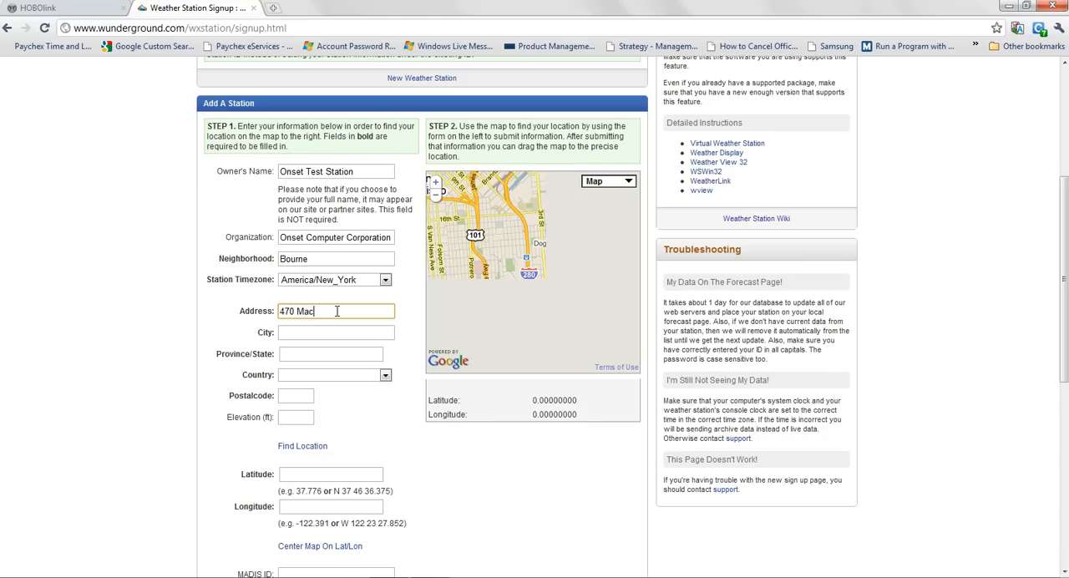
text(arthur)
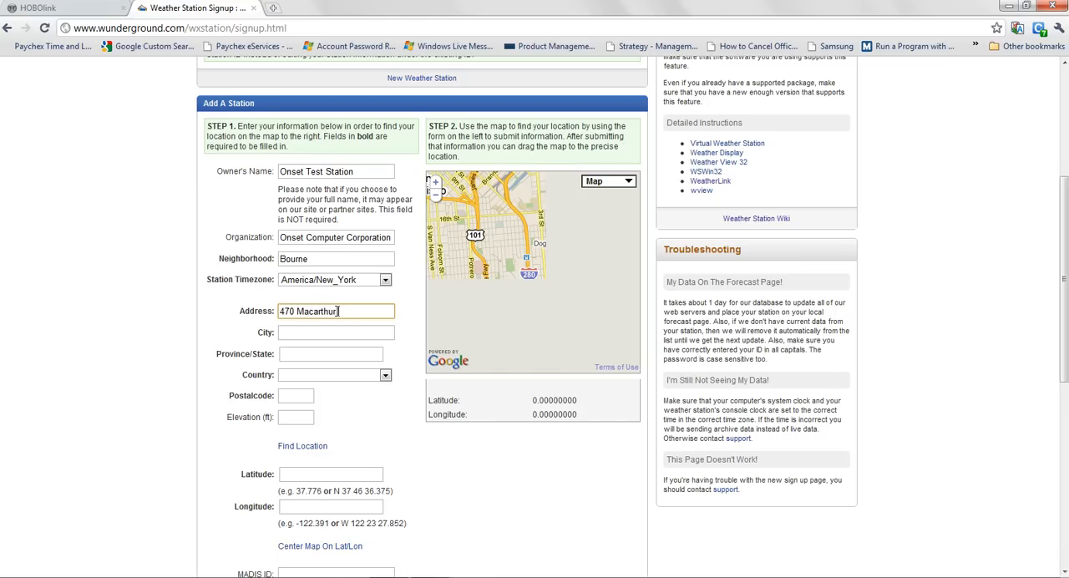
text(Boulevard)
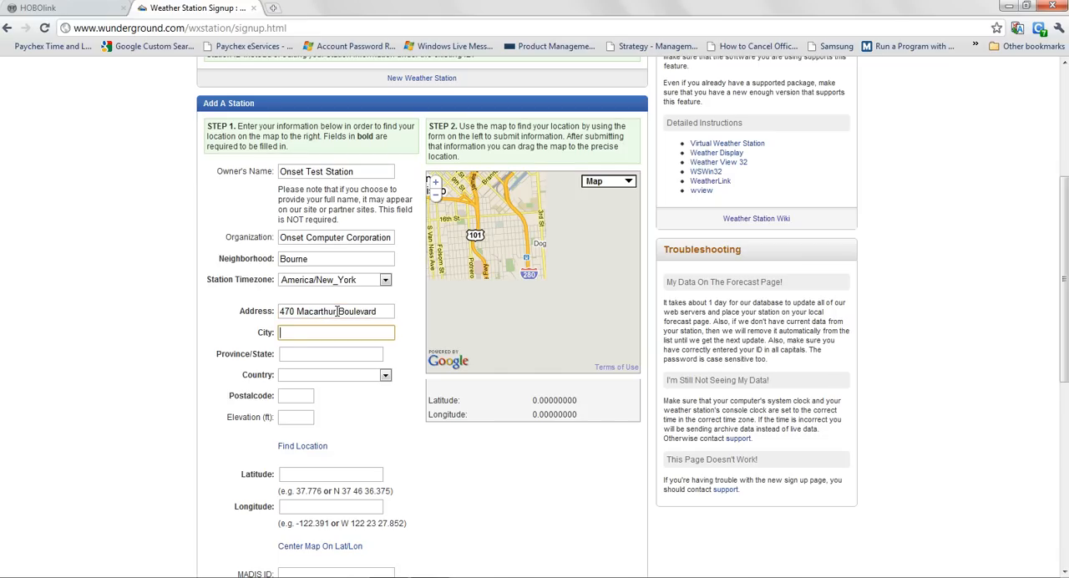
Enter city Bourne, state MA and postal code 02532.
text(Bourne)
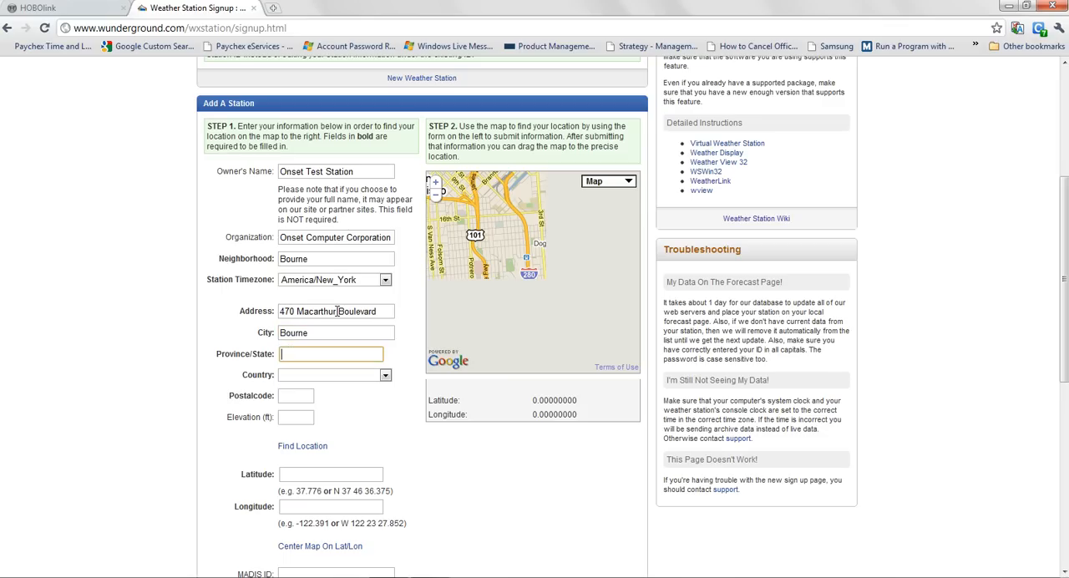
text(MA)
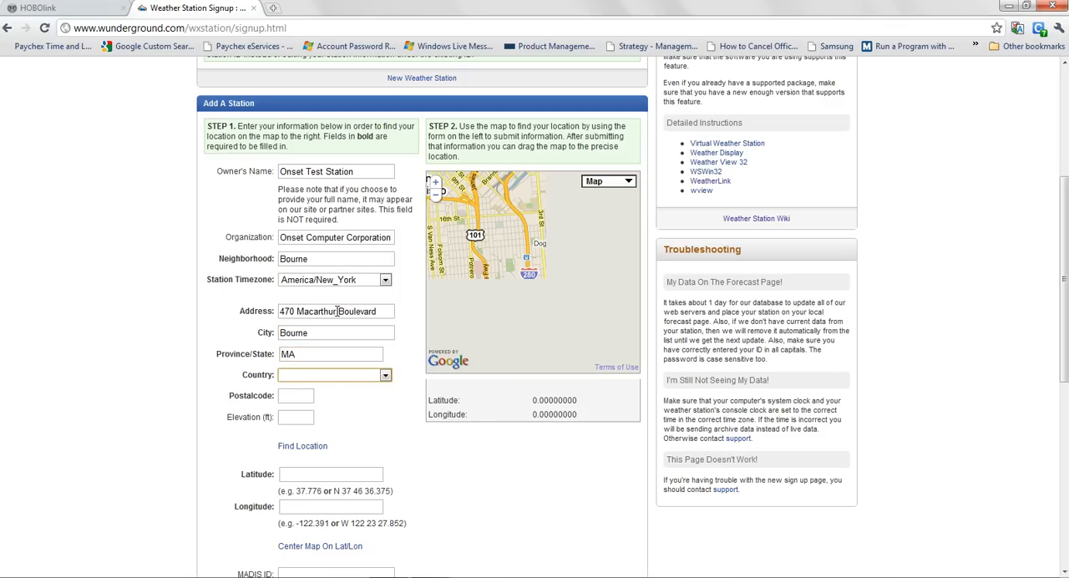
text(0)
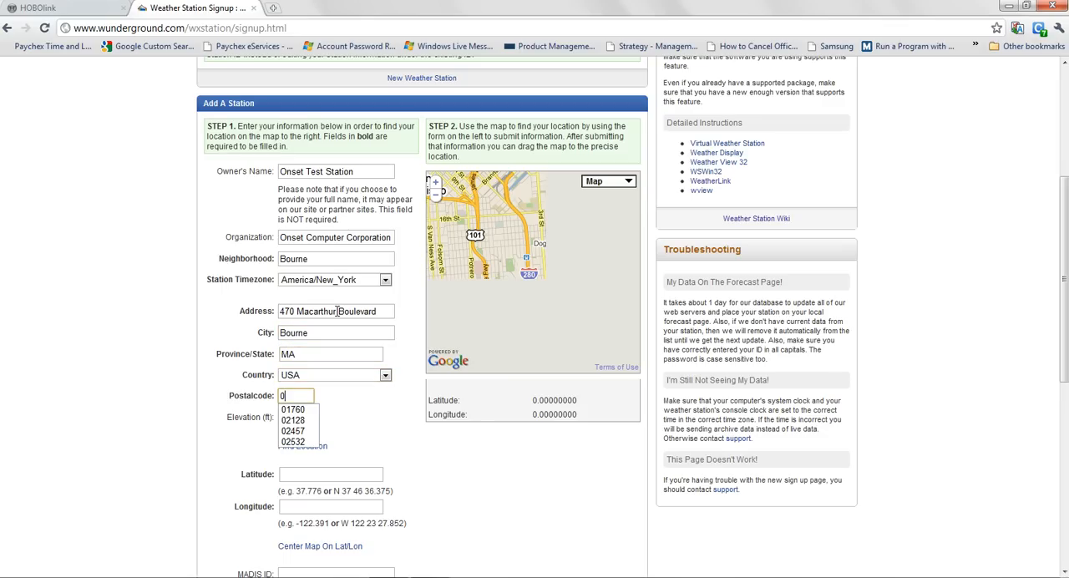
click(292, 441)
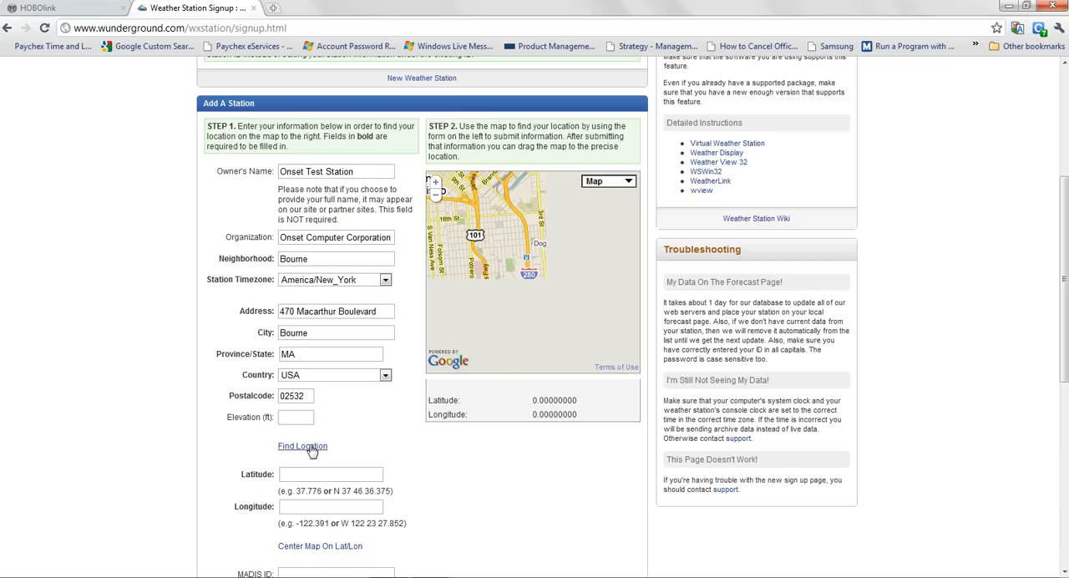
mouse_move(262, 422)
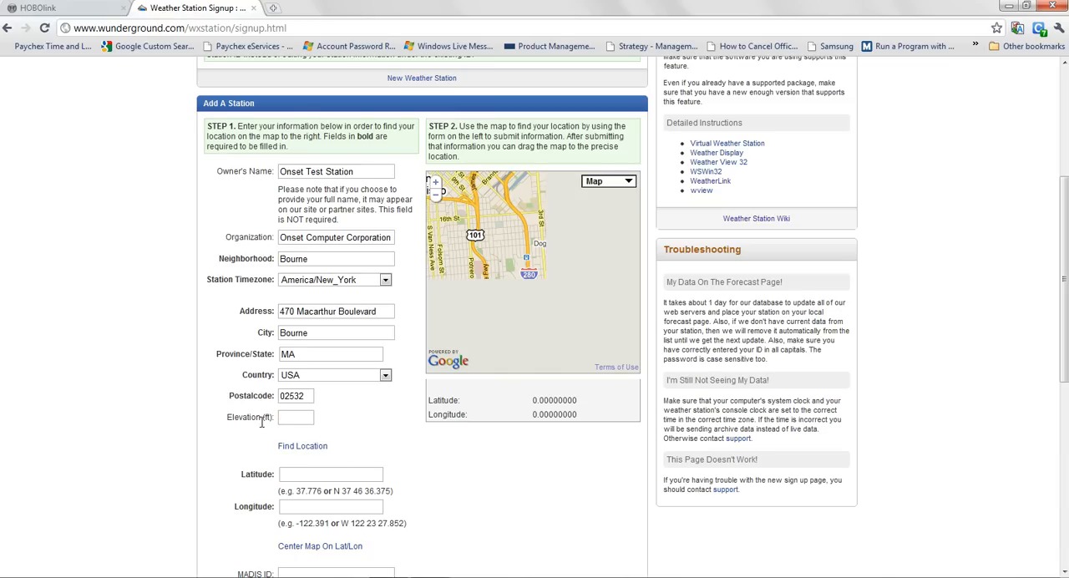
mouse_move(266, 462)
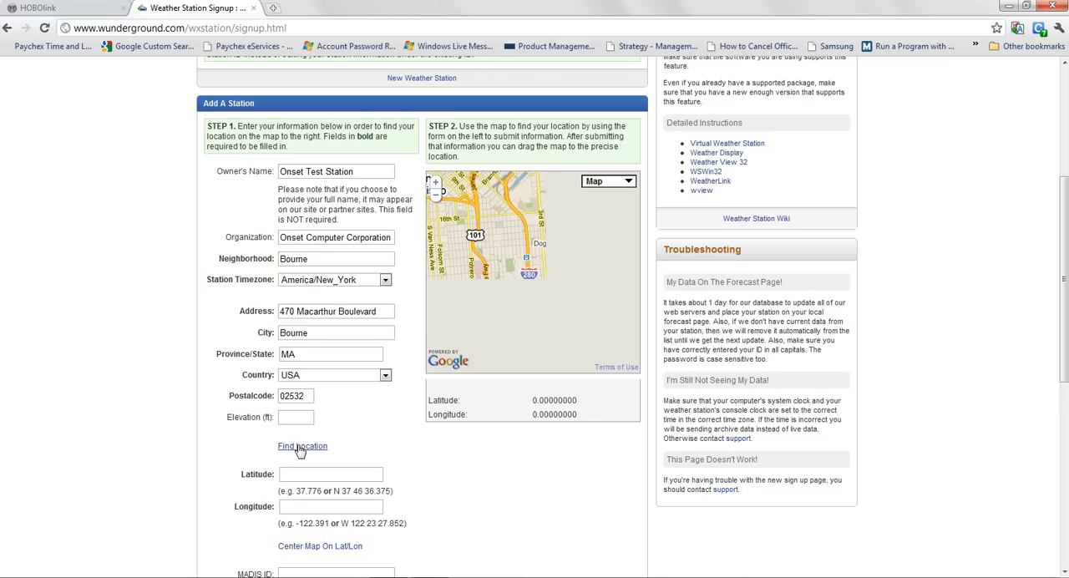
Look up the address coordinates, then enter link text 'Onset Test Station' and station type HOBO U30.
click(303, 445)
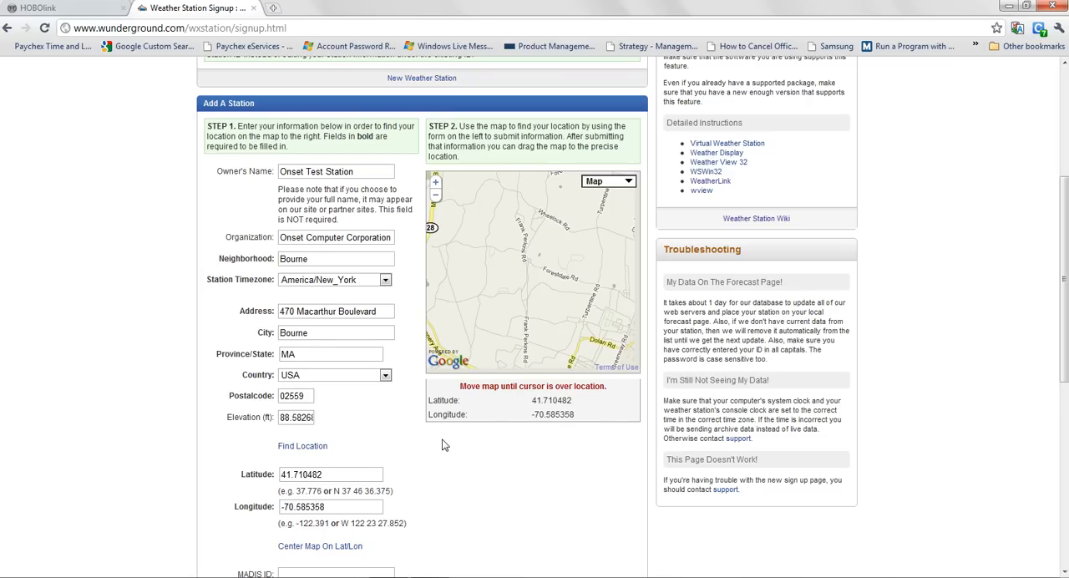
scroll(down, 3)
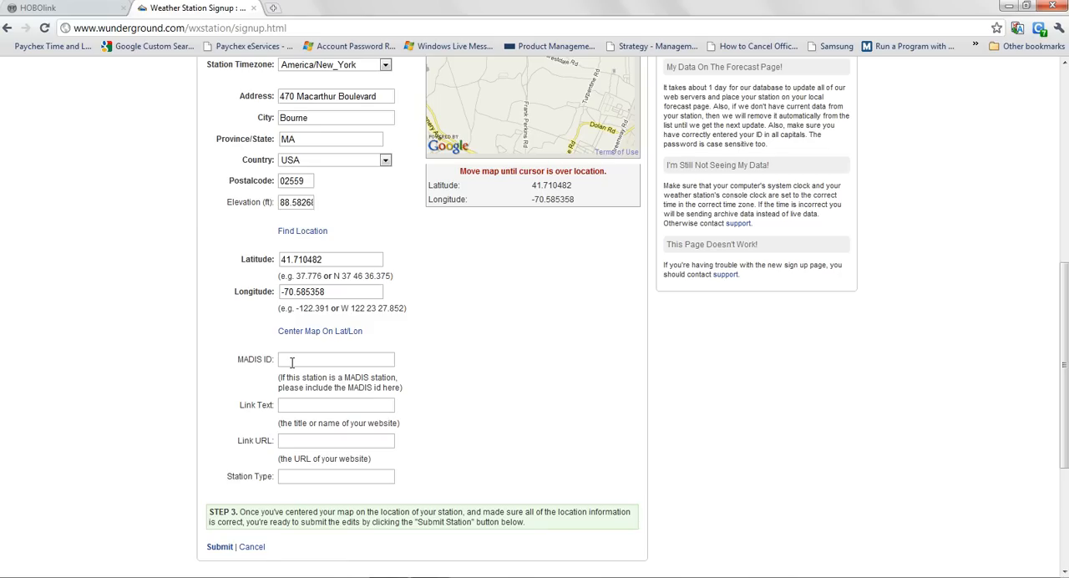
mouse_move(469, 375)
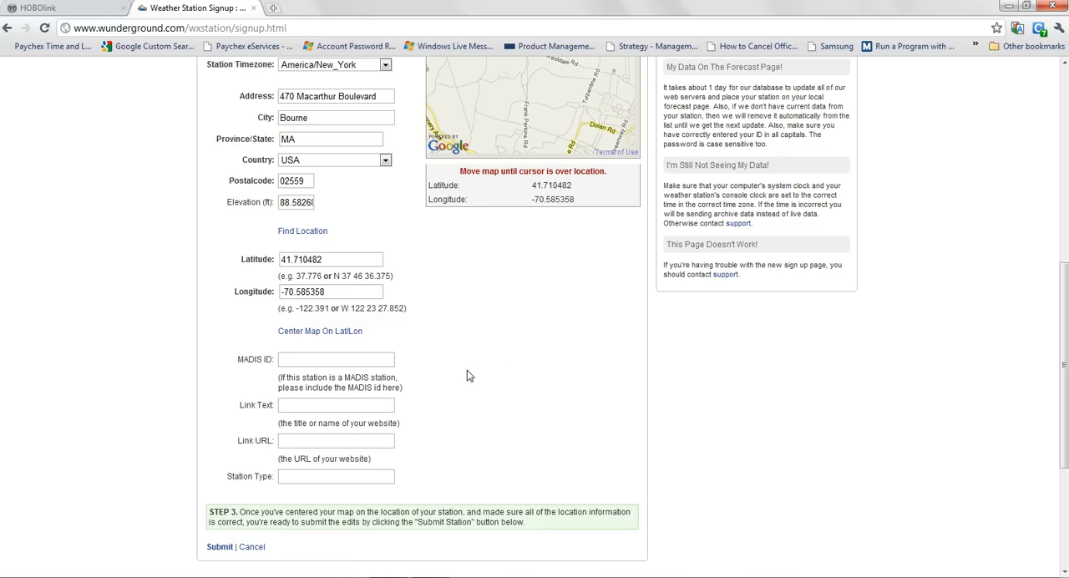
text(Ons)
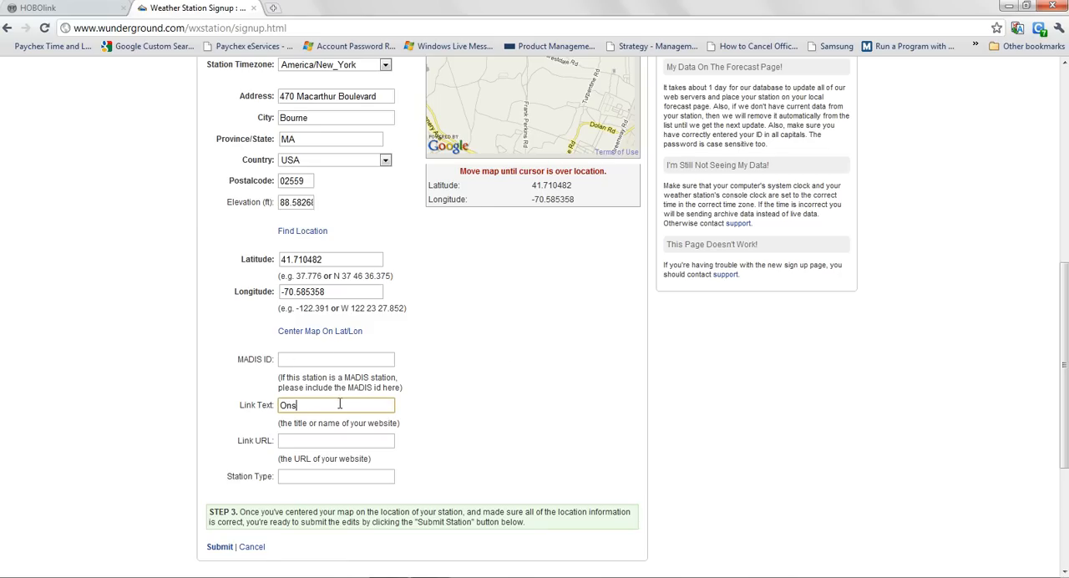
text(Onset Test Station)
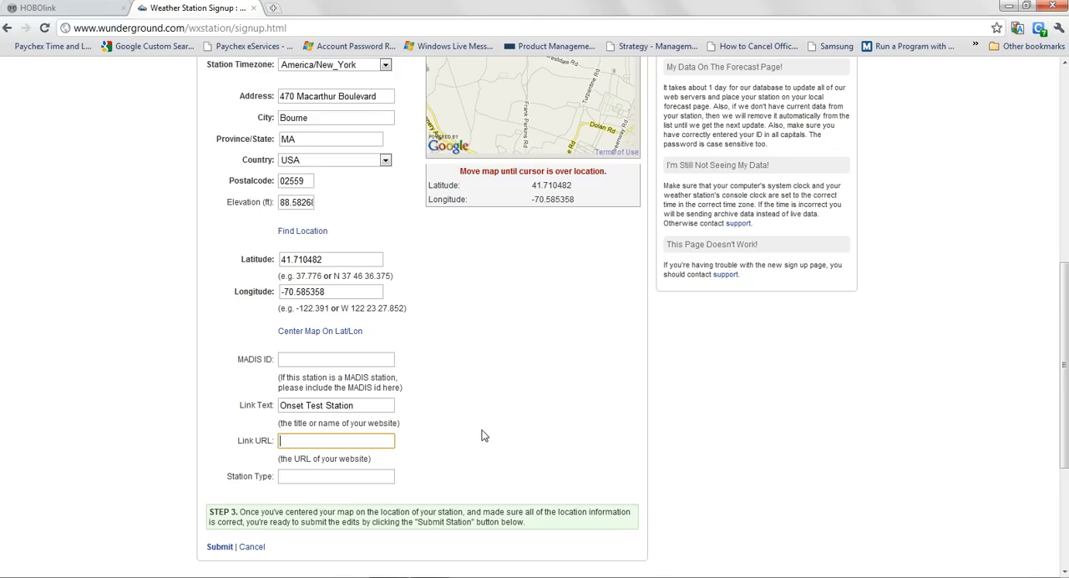
text(H)
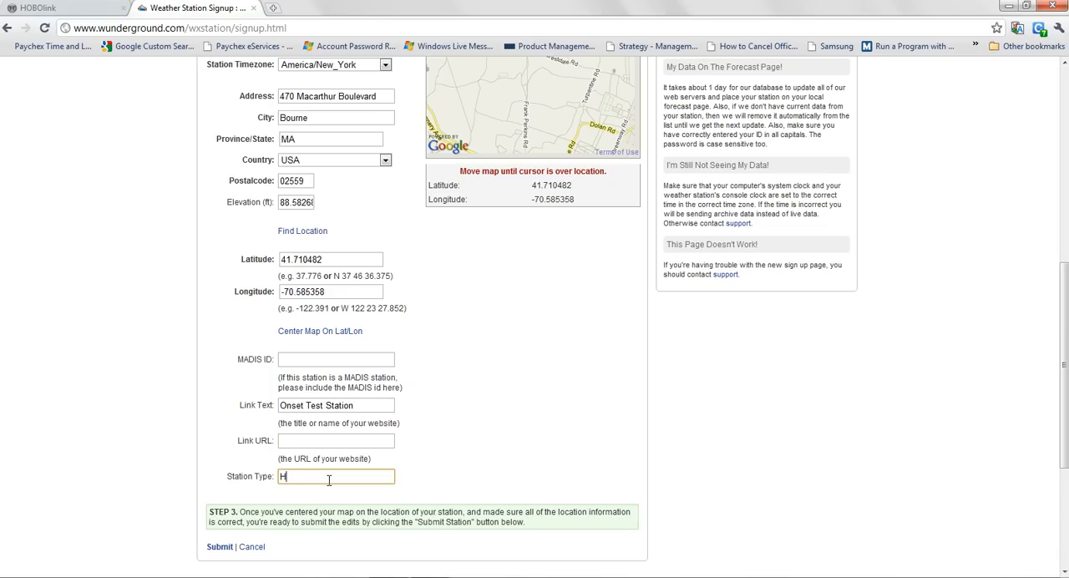
text(OBO U3)
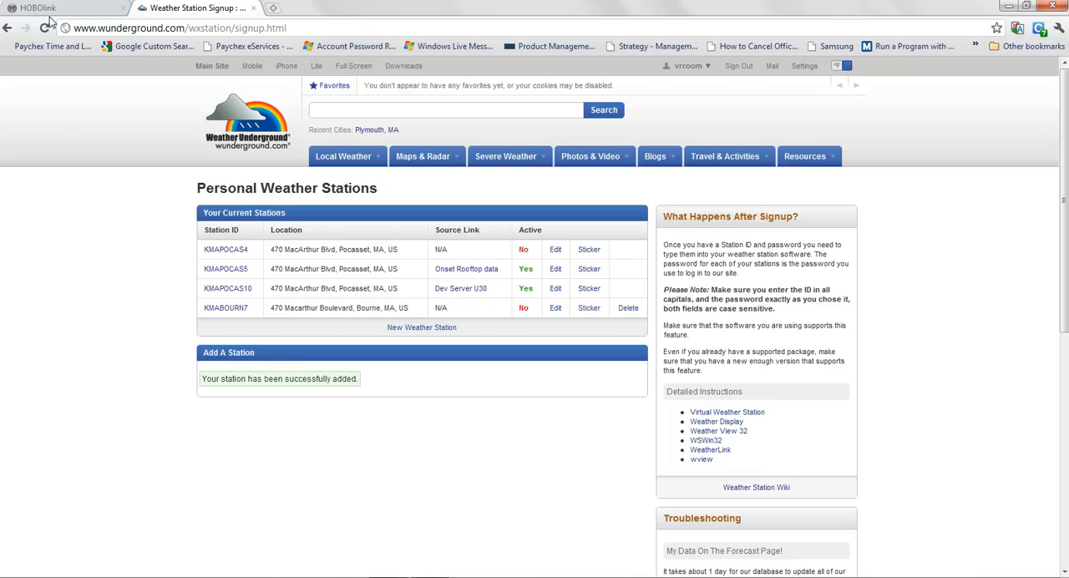
Go back to HOBOlink and log in to reach the Devices list.
click(63, 8)
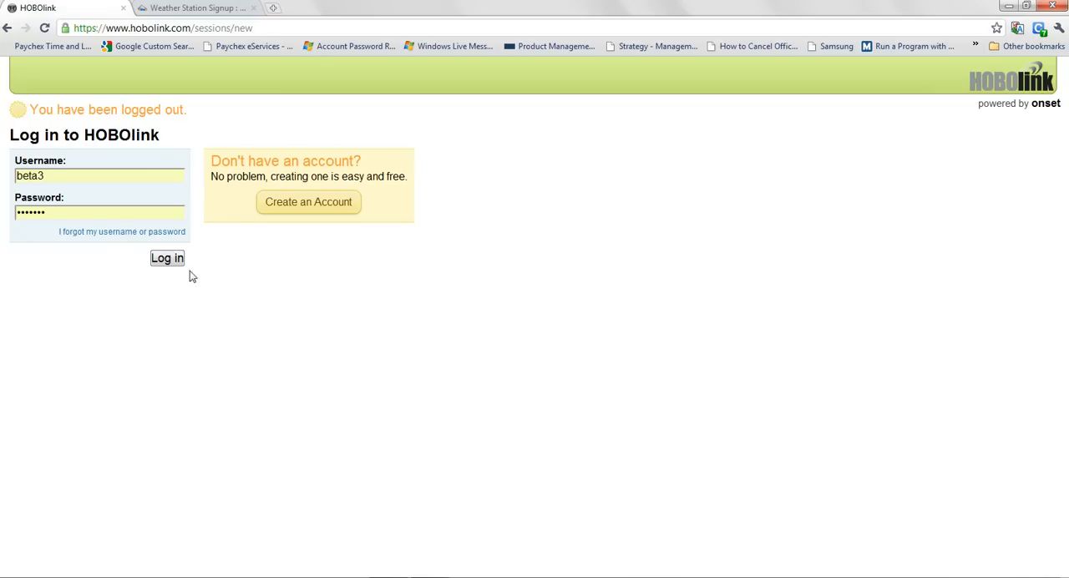
click(167, 258)
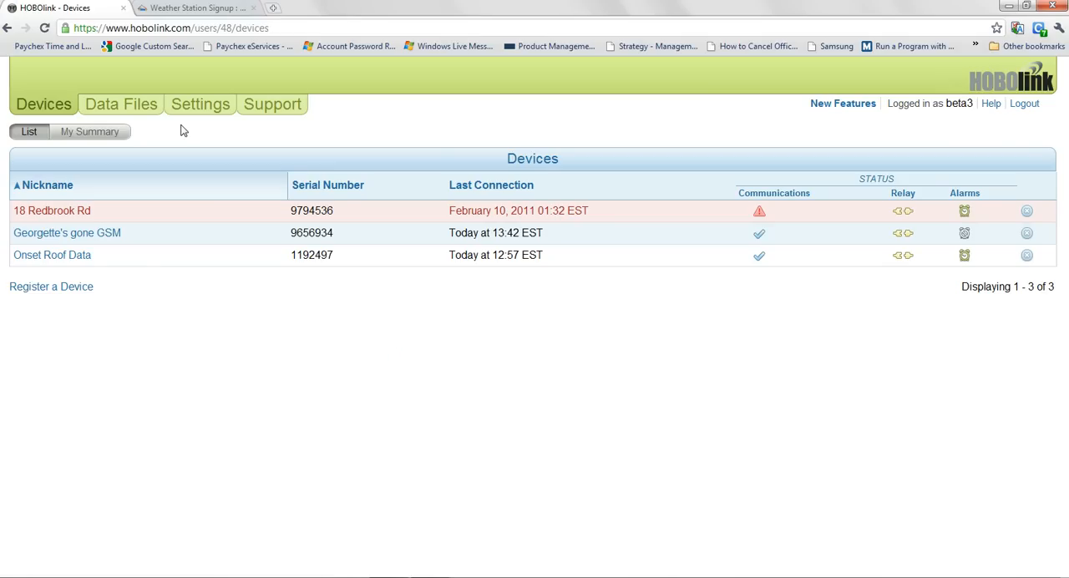
mouse_move(199, 122)
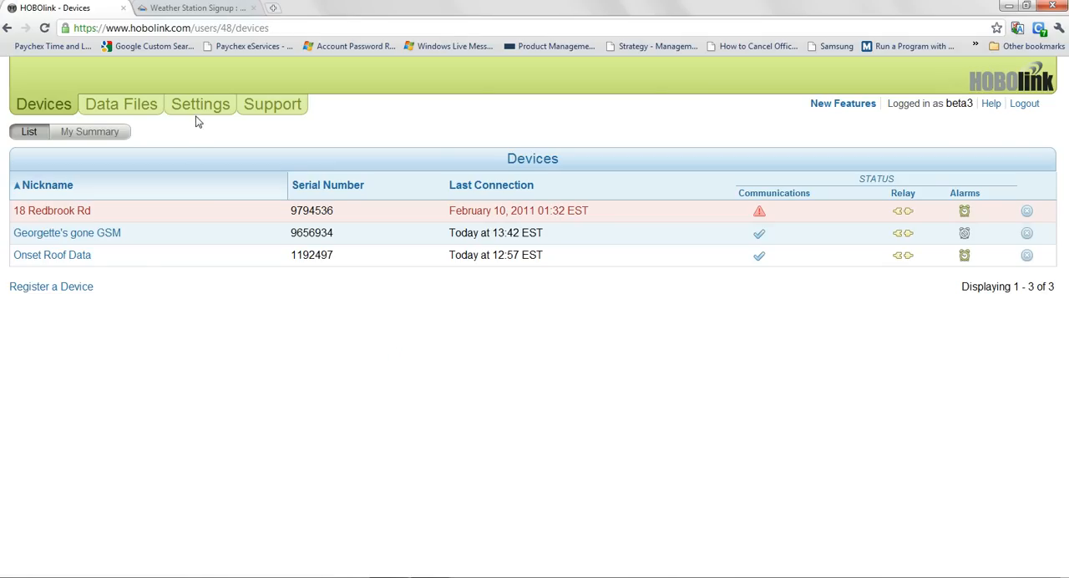
Open HOBOlink's Settings page with account details and Weather Underground publishing.
click(200, 103)
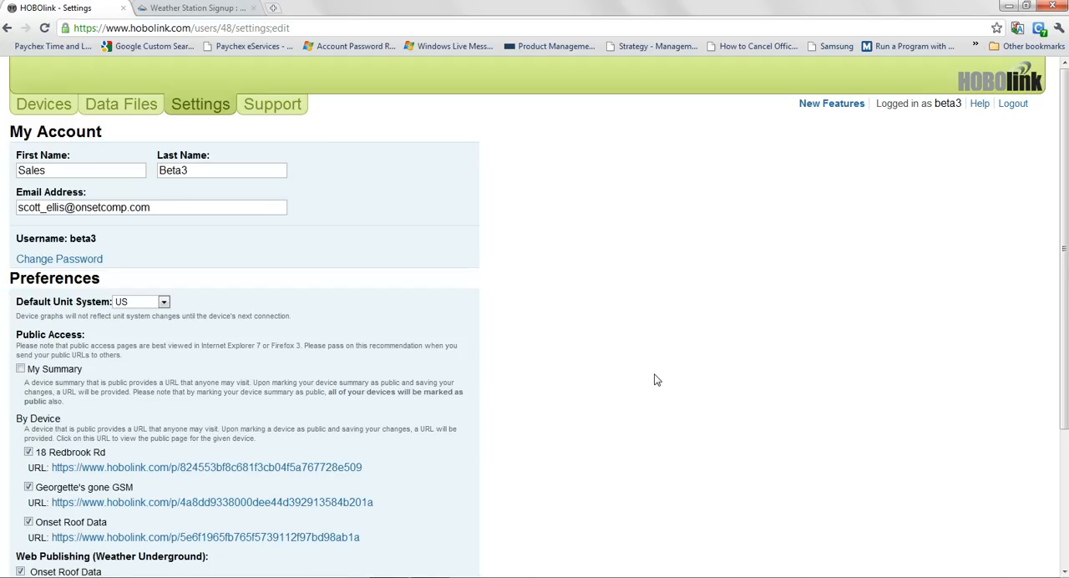
scroll(down, 3)
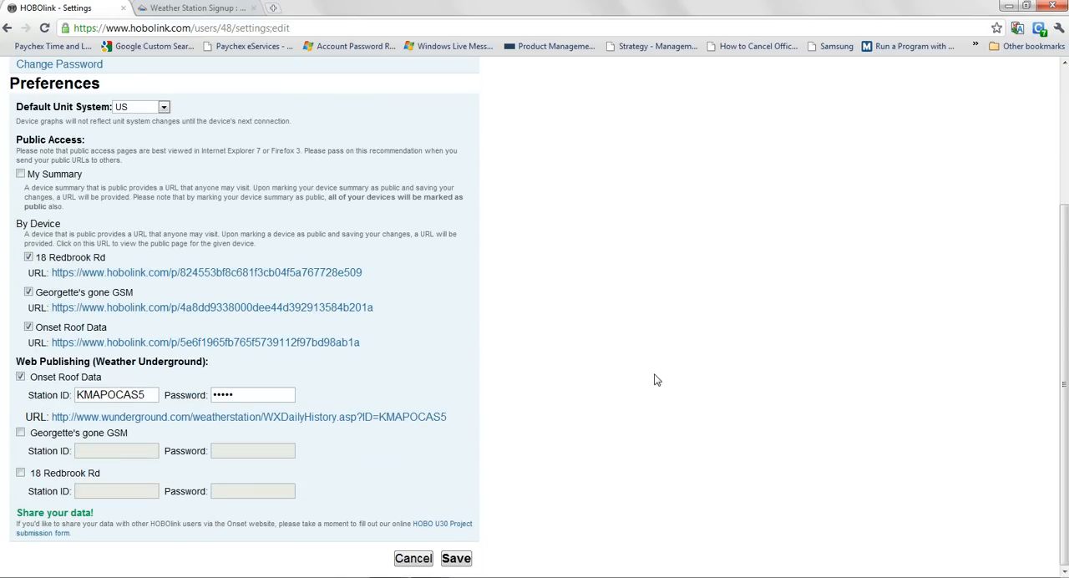
mouse_move(112, 361)
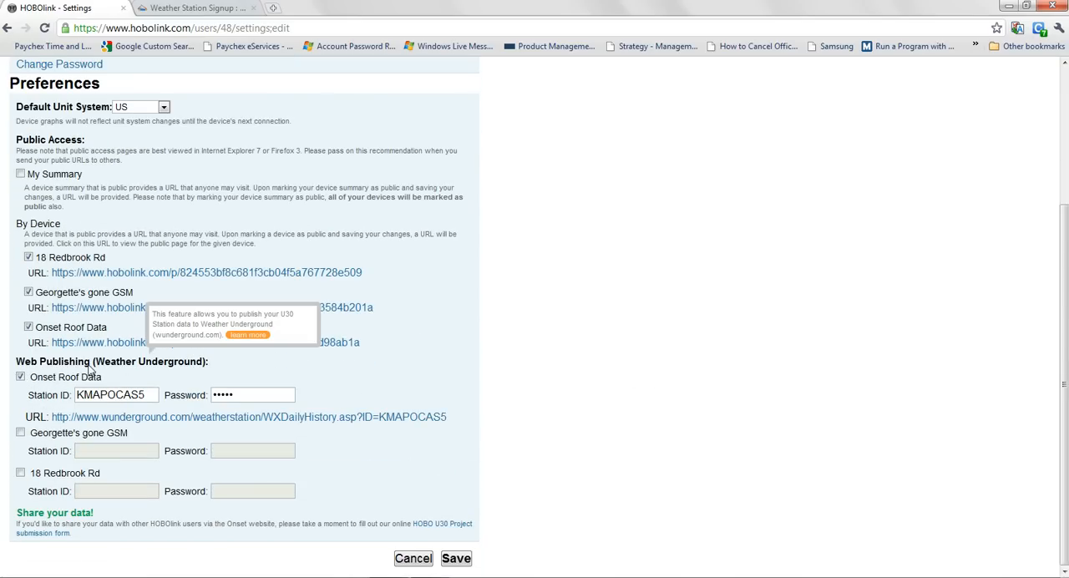
mouse_move(128, 377)
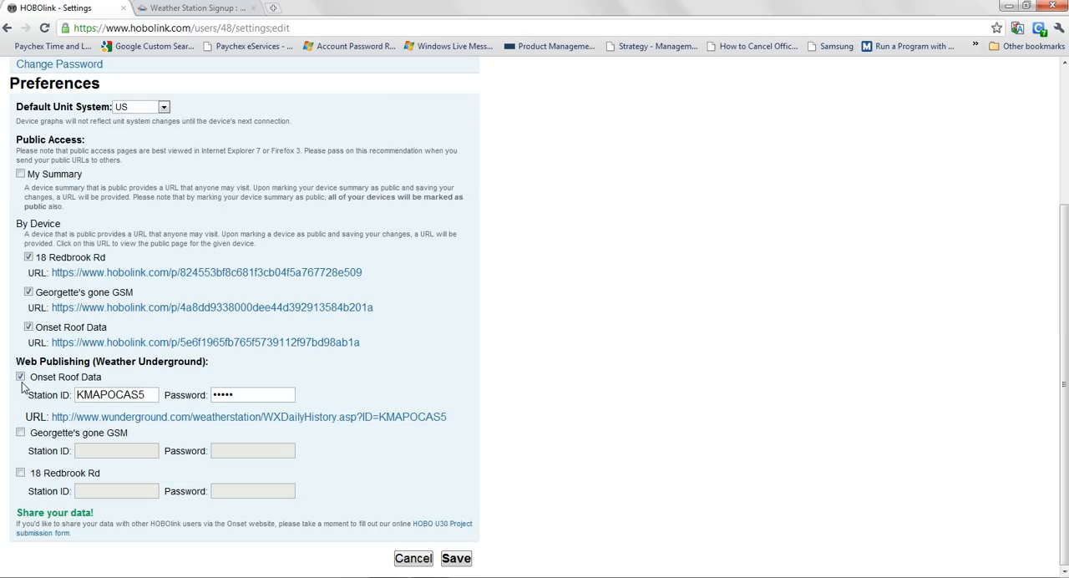
mouse_move(44, 404)
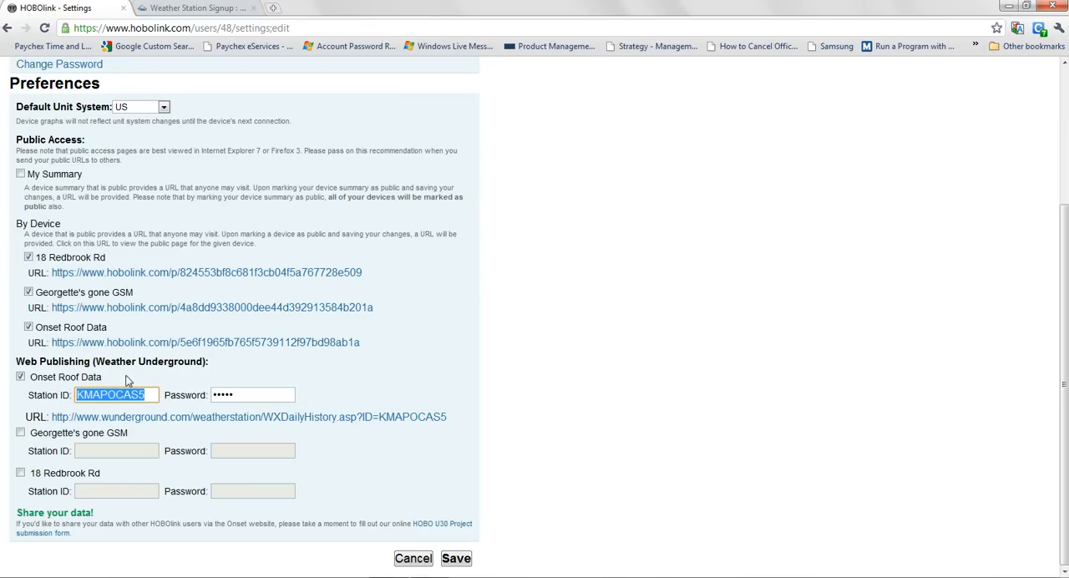
click(196, 7)
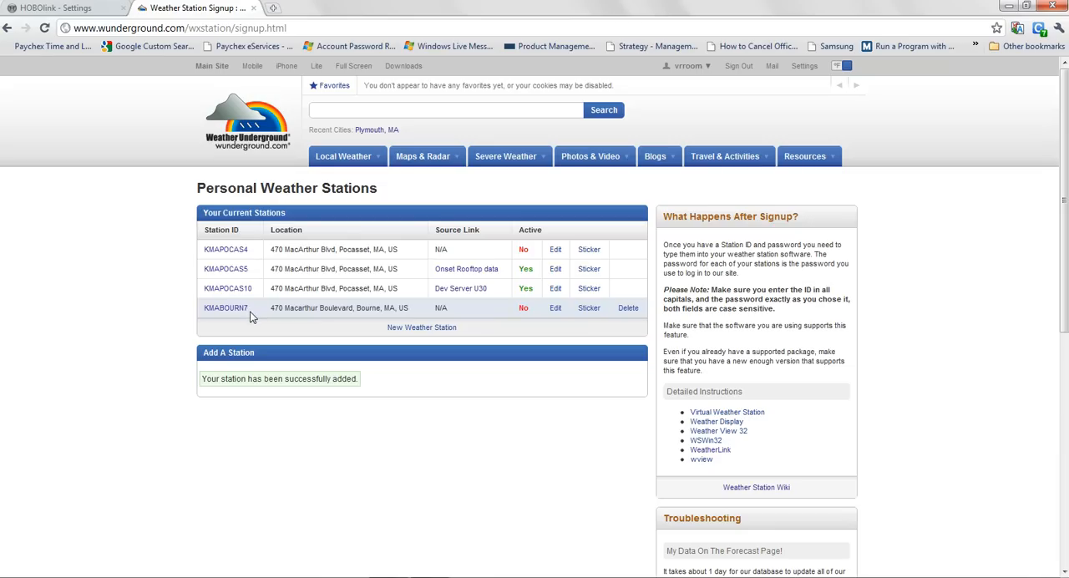
mouse_move(257, 276)
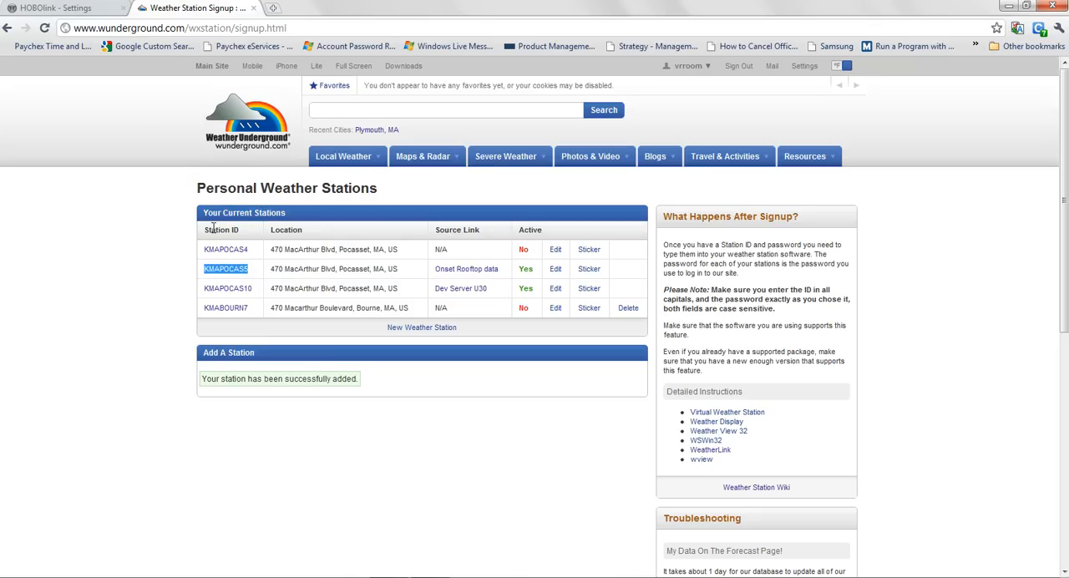
Return to HOBOlink's Weather Underground publishing settings showing station KMAPOCAS5.
click(58, 8)
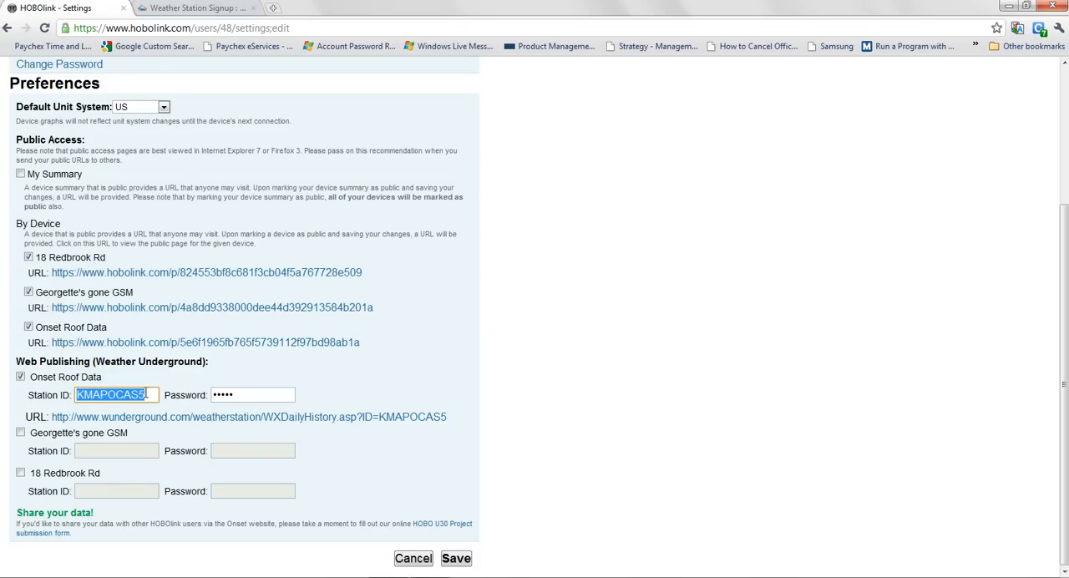
Review Onset Roof Data's publishing entry: station ID KMAPOCAS5 and its saved password.
click(253, 394)
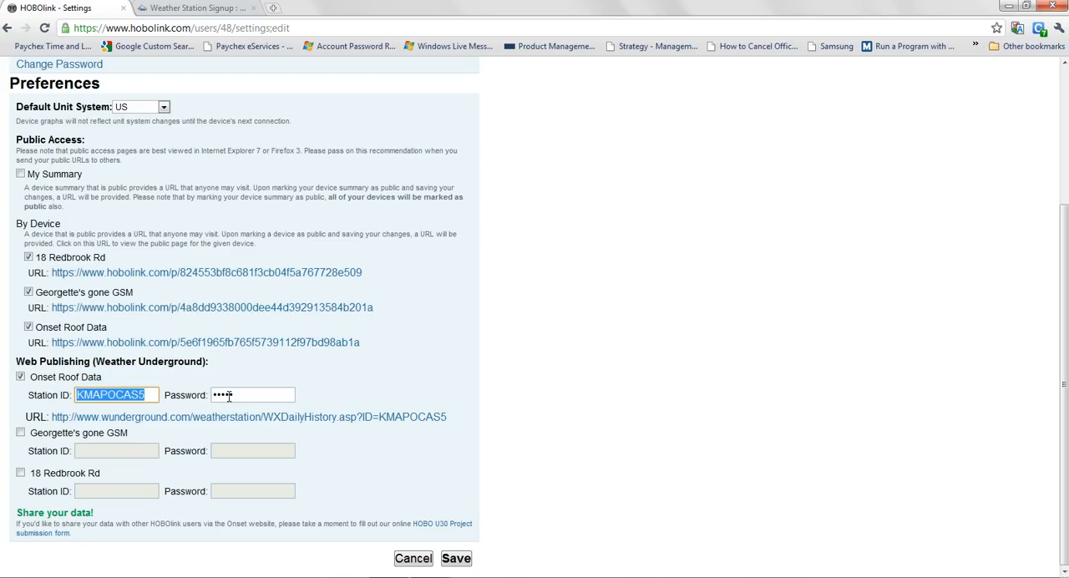
click(253, 394)
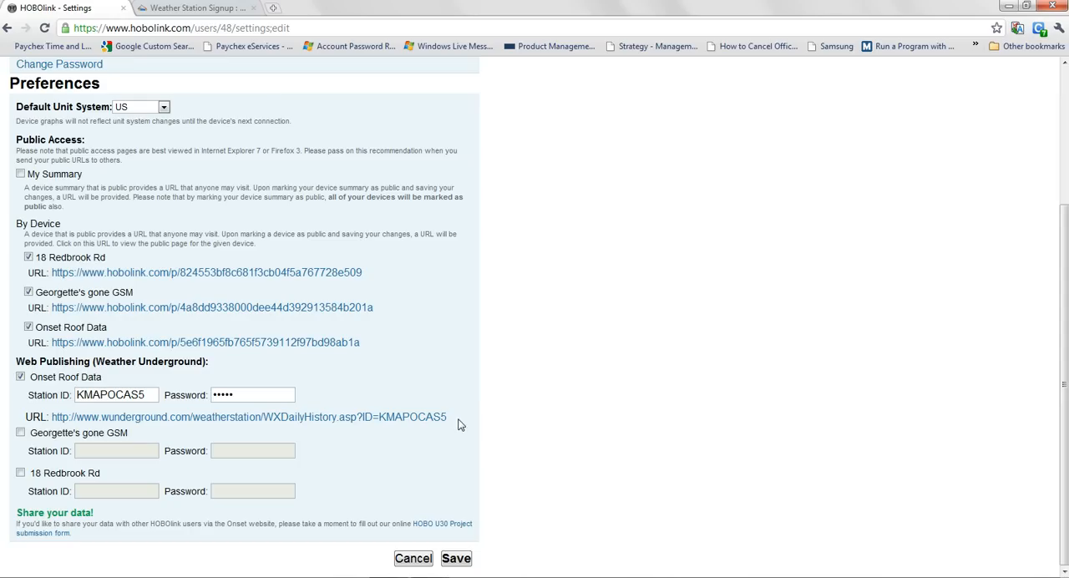
mouse_move(324, 431)
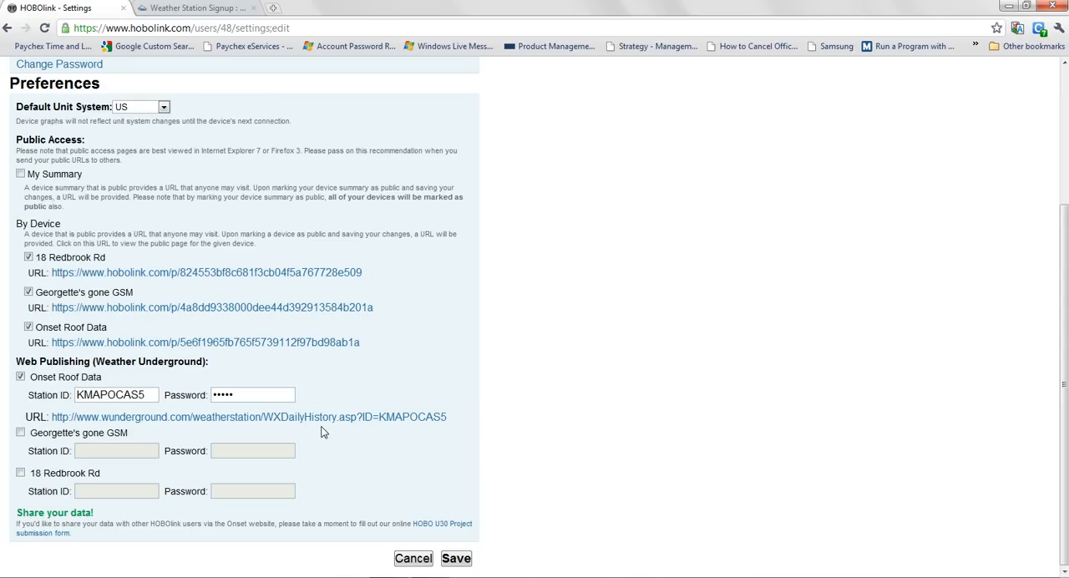
mouse_move(29, 413)
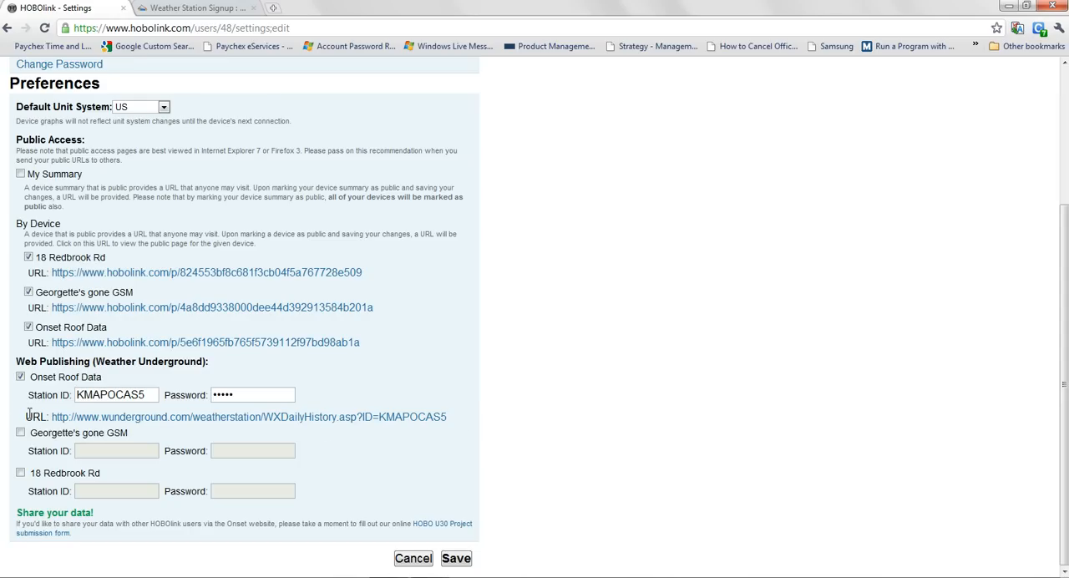
mouse_move(51, 417)
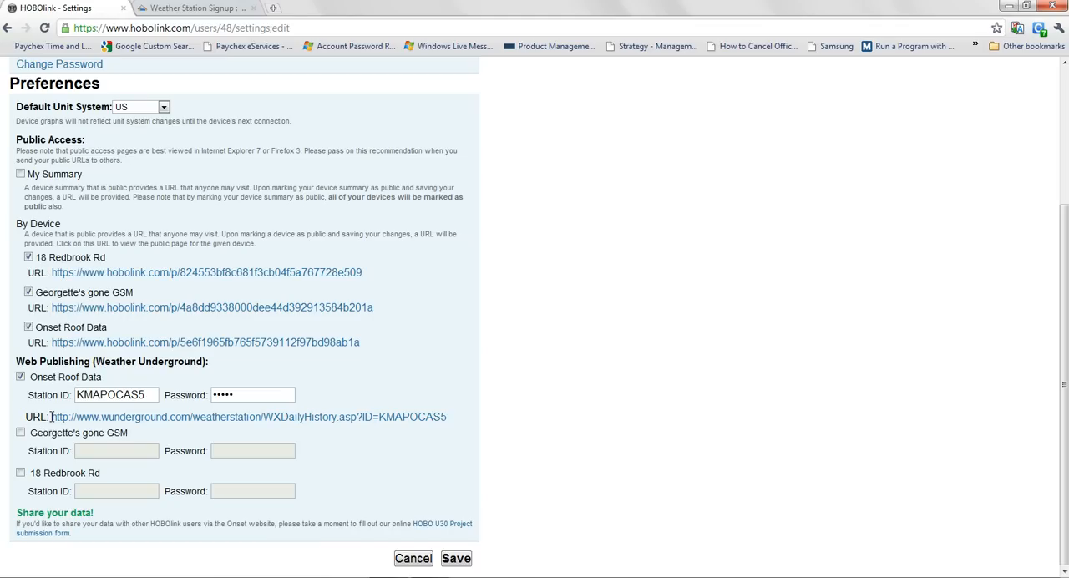
mouse_move(501, 298)
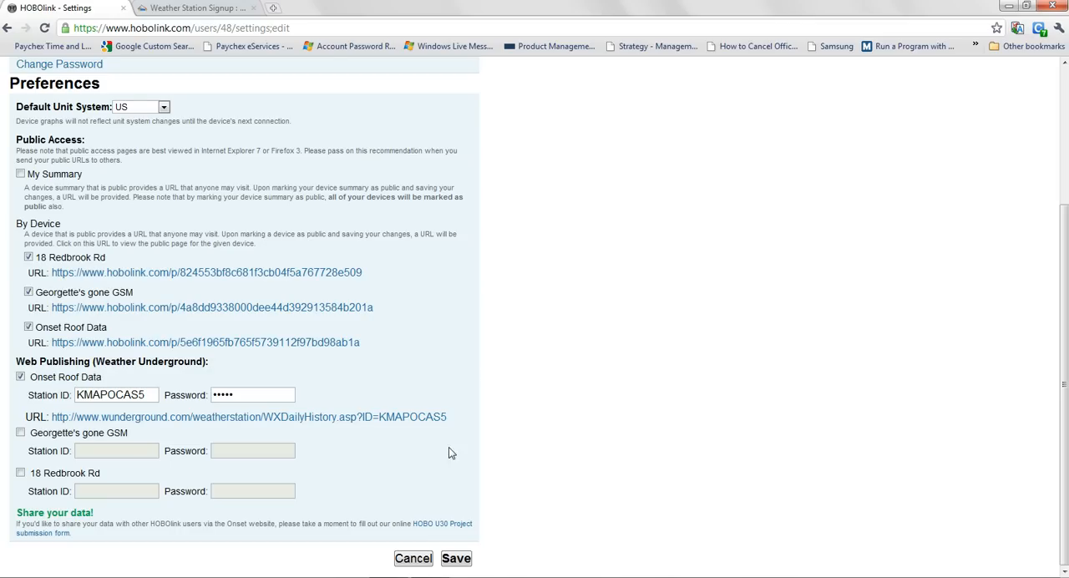
mouse_move(448, 421)
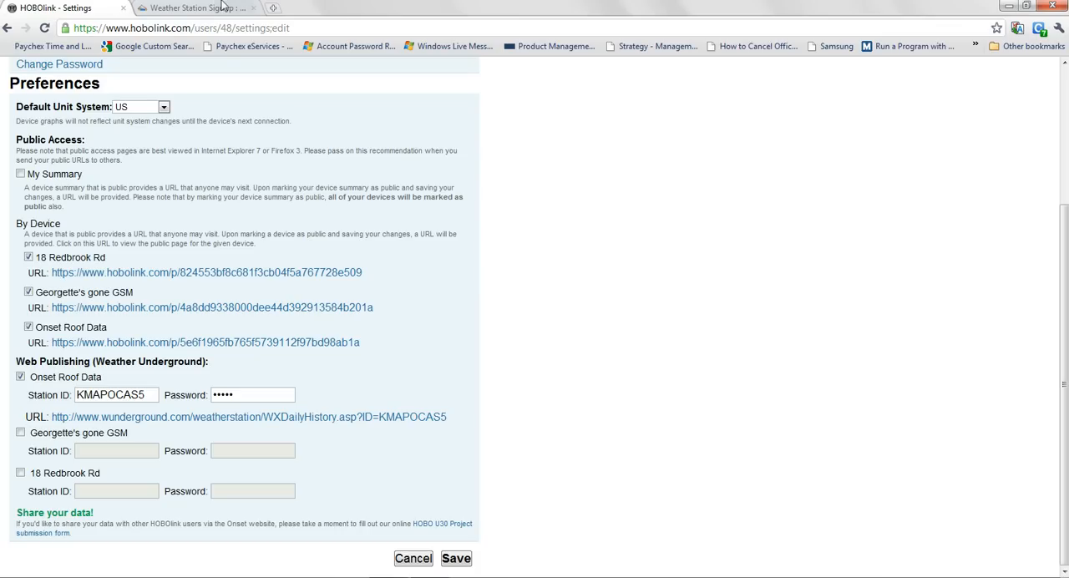
Open the KMAPOCAS5 station history page from the Weather Underground personal stations list.
click(196, 8)
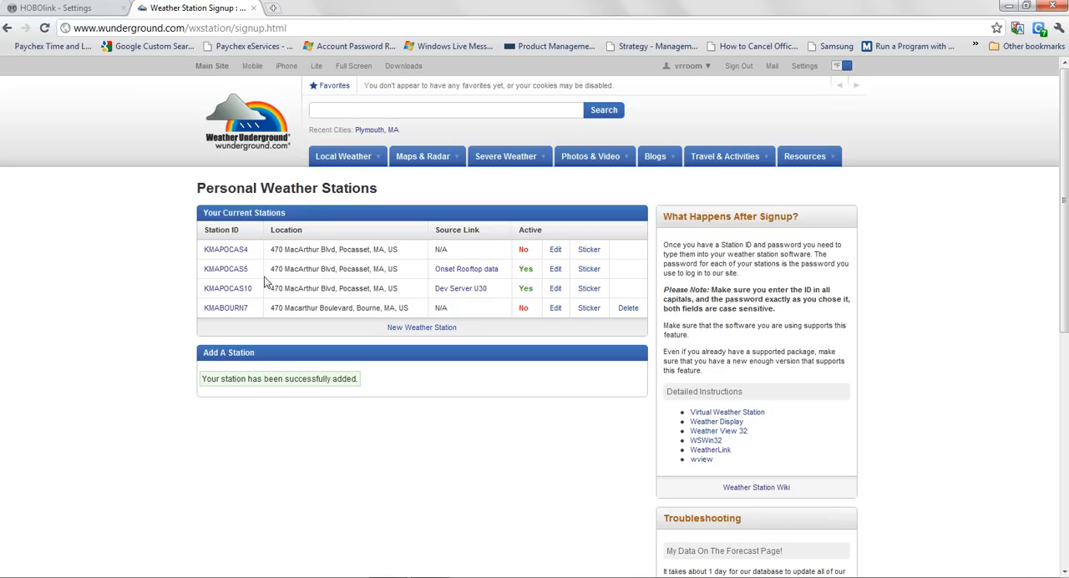
mouse_move(226, 268)
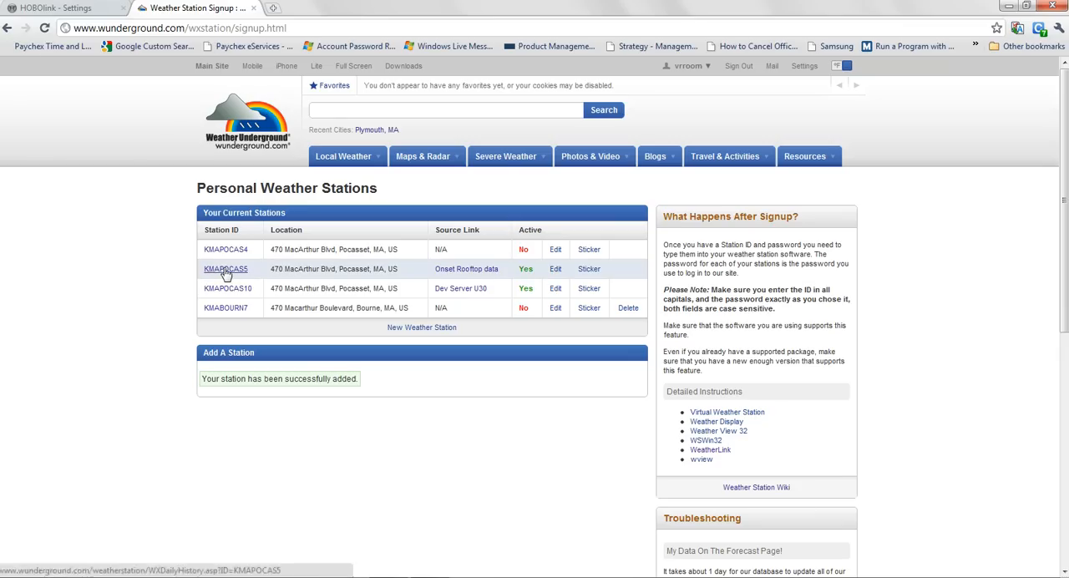
click(225, 268)
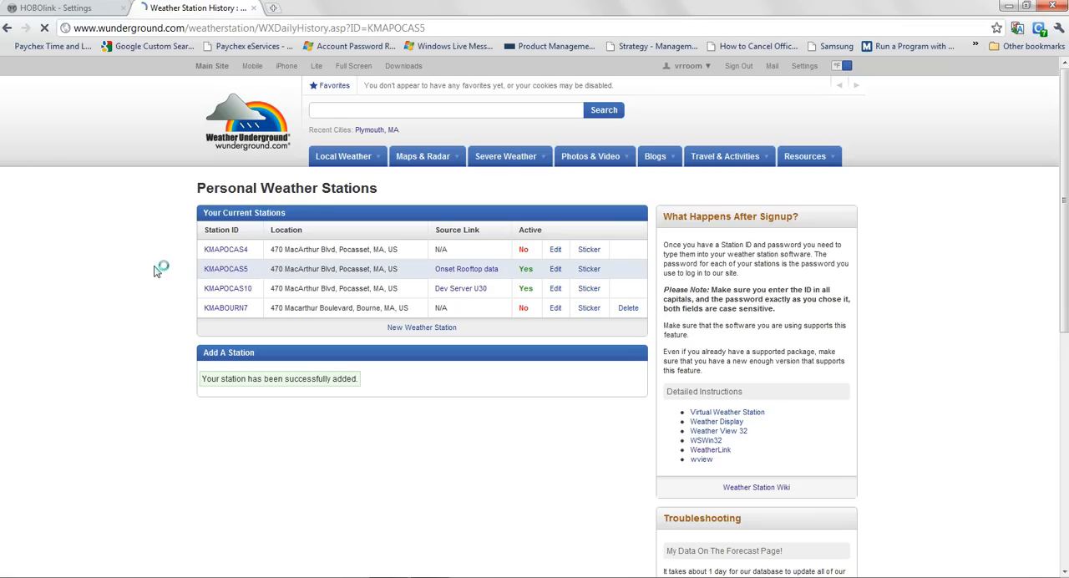
Review the KMAPOCAS5 February 24, 2011 daily summary of temperature, wind and pressure.
click(225, 268)
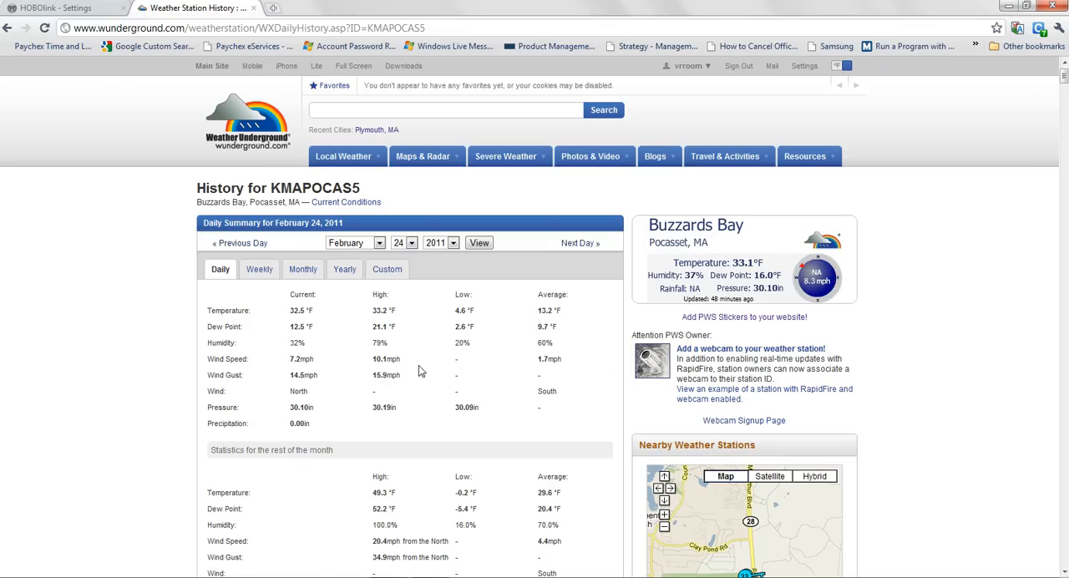
mouse_move(183, 325)
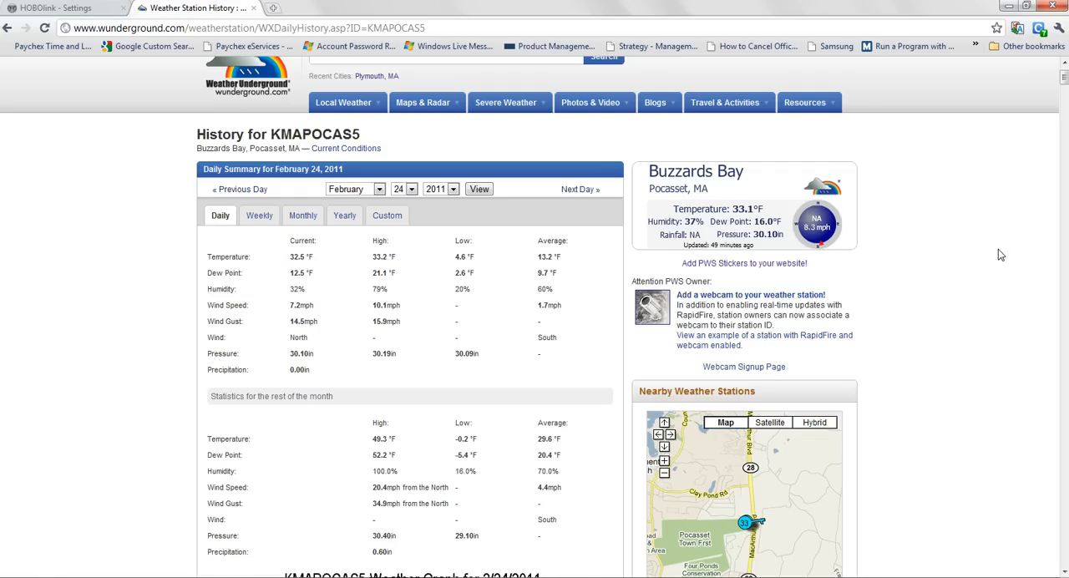
mouse_move(848, 274)
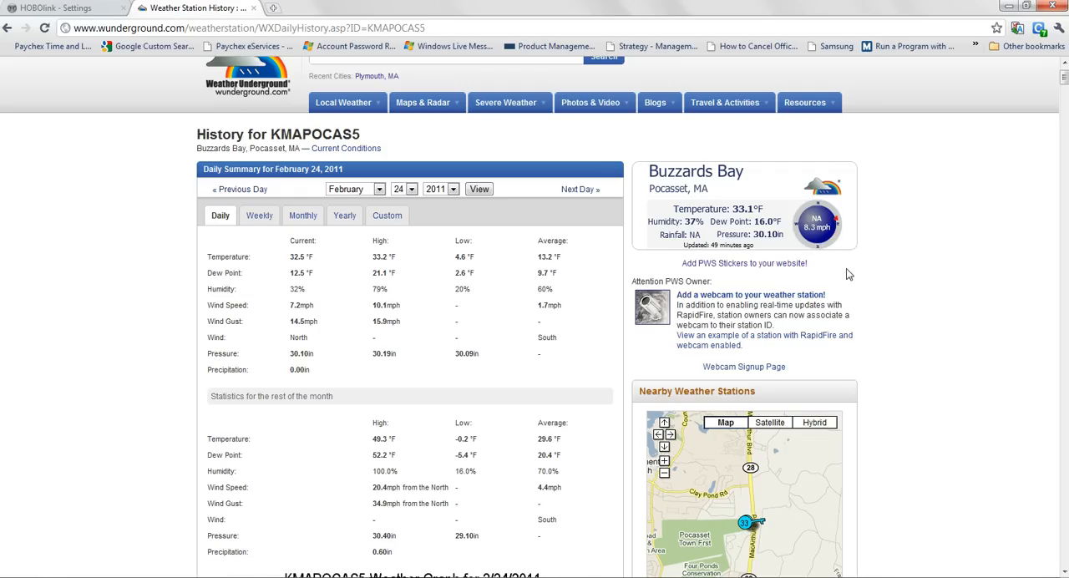
mouse_move(860, 257)
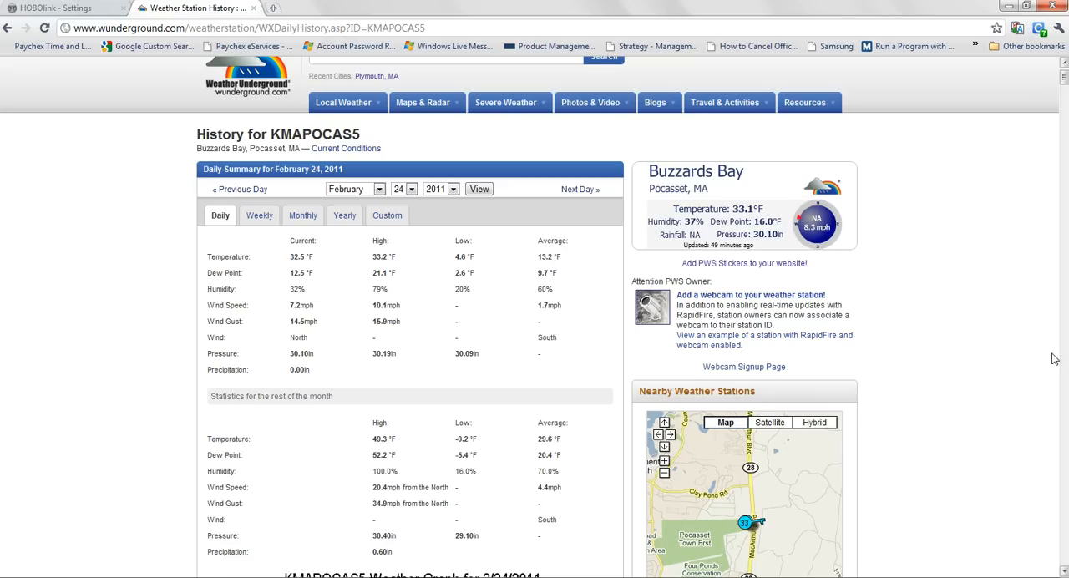
Scroll past the February 24, 2011 weather graphs to the start of the tabular data.
scroll(down, 3)
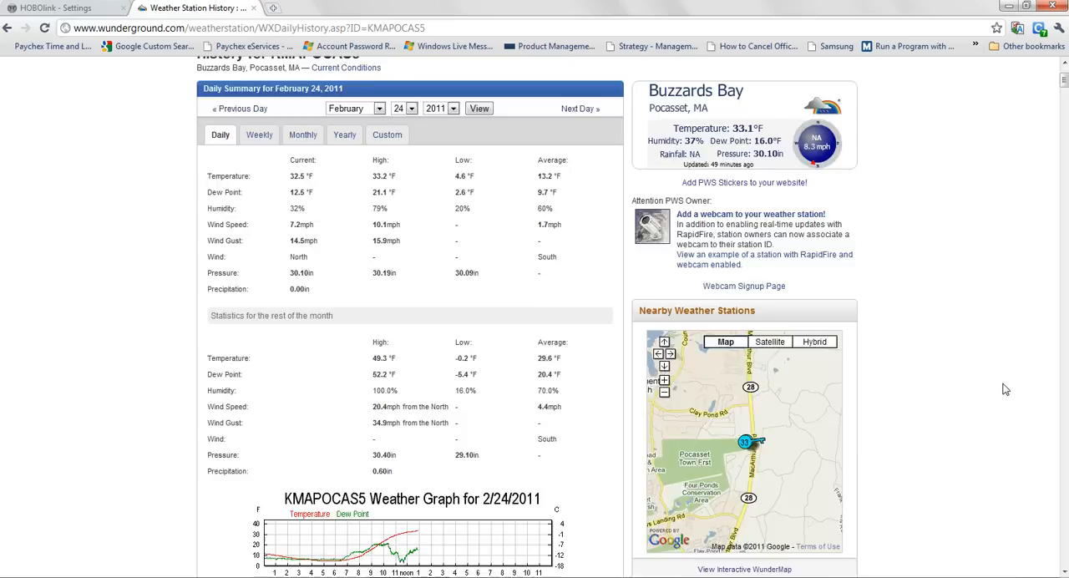
scroll(down, 3)
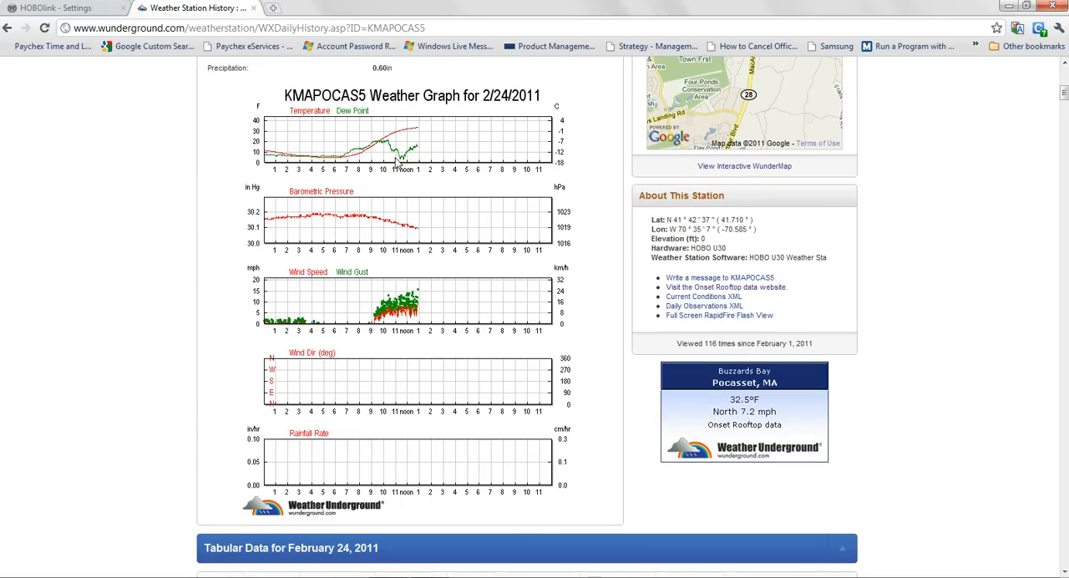
mouse_move(502, 487)
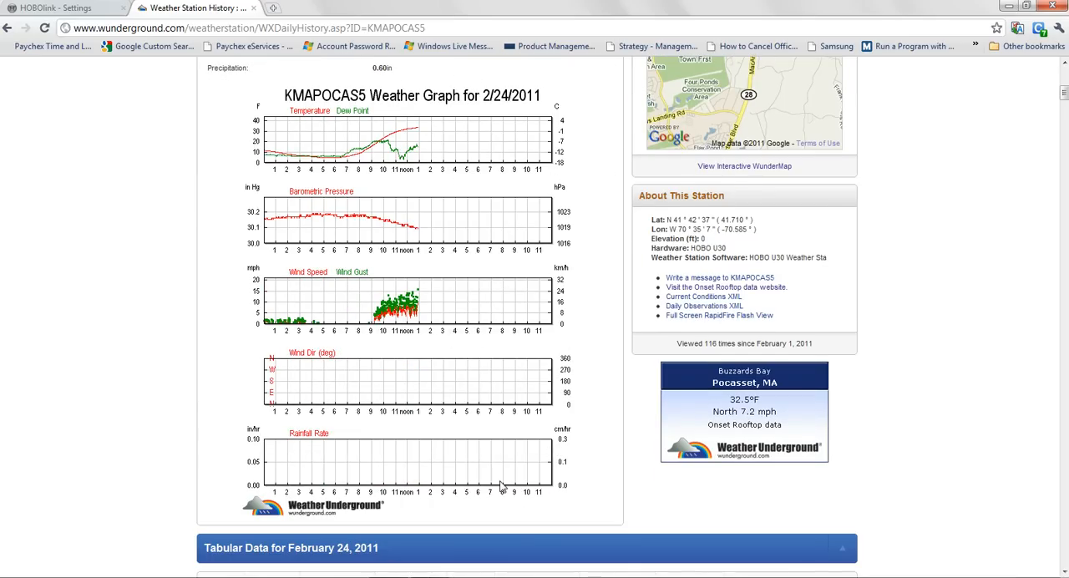
scroll(down, 3)
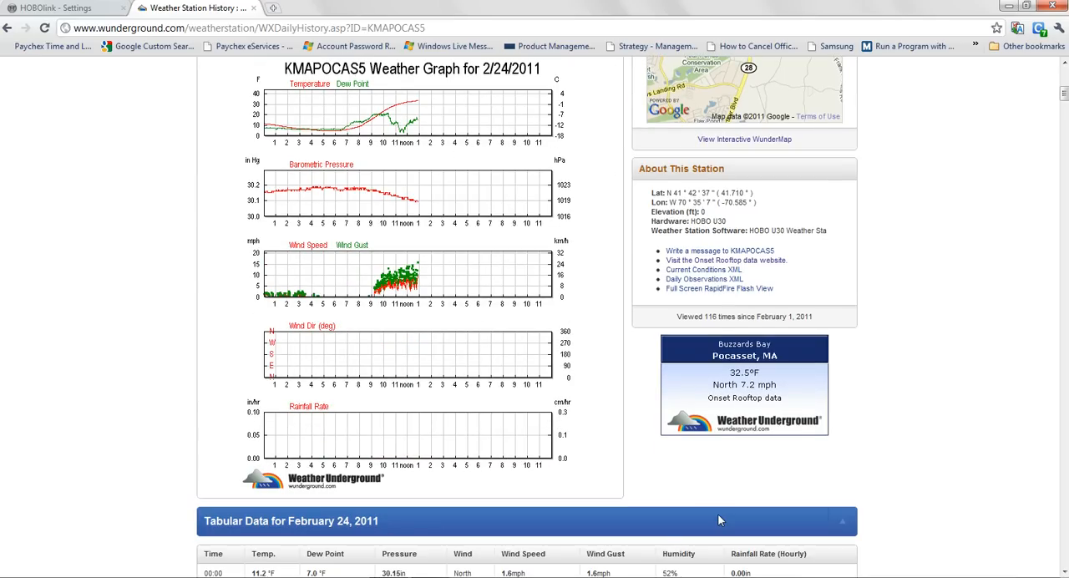
scroll(down, 3)
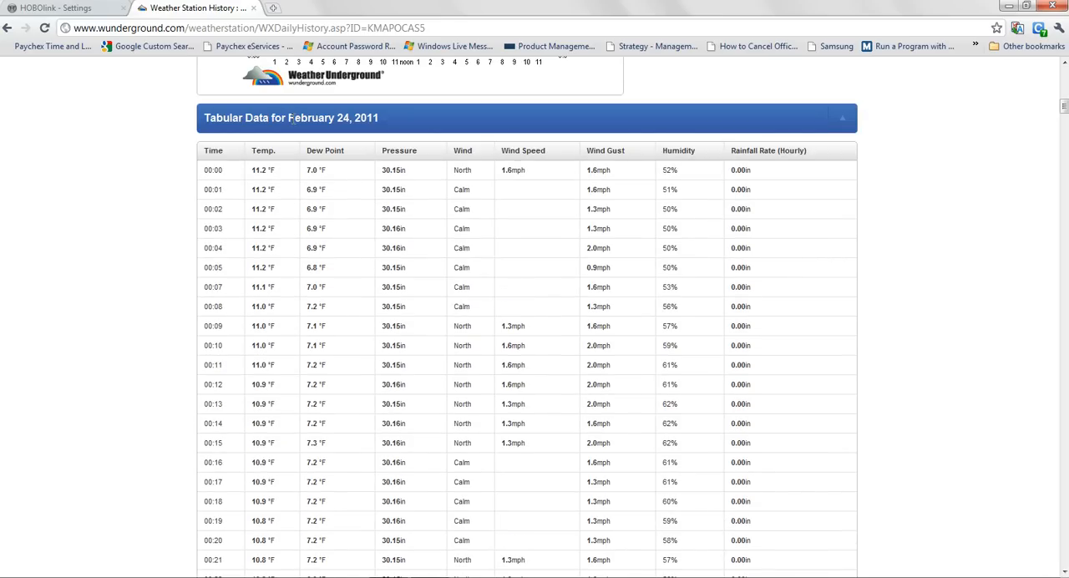
mouse_move(1065, 170)
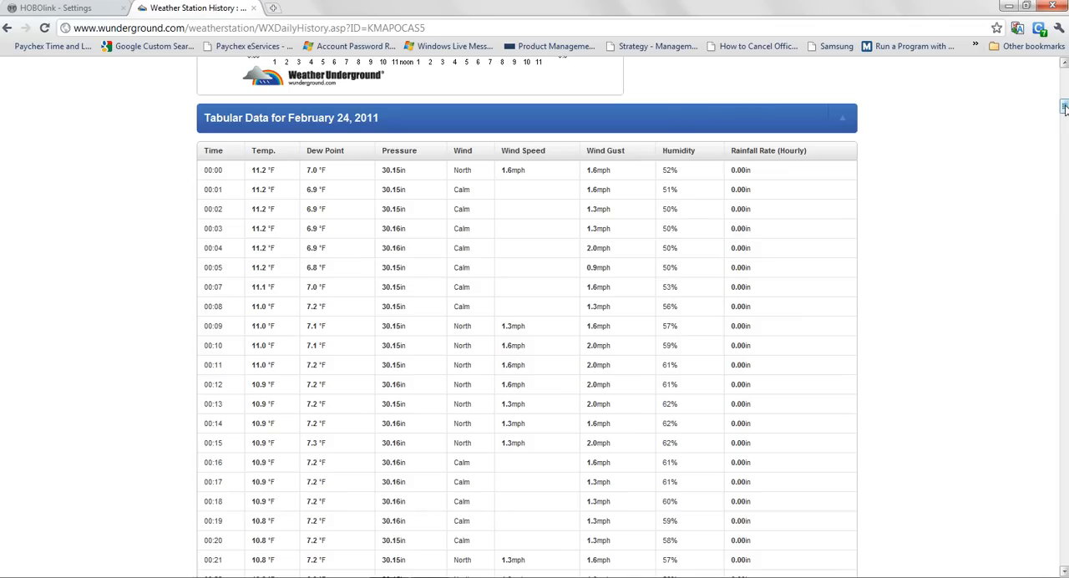
Scroll through the February 24 readings table to the 12:51 entry, then back up.
scroll(down, 3)
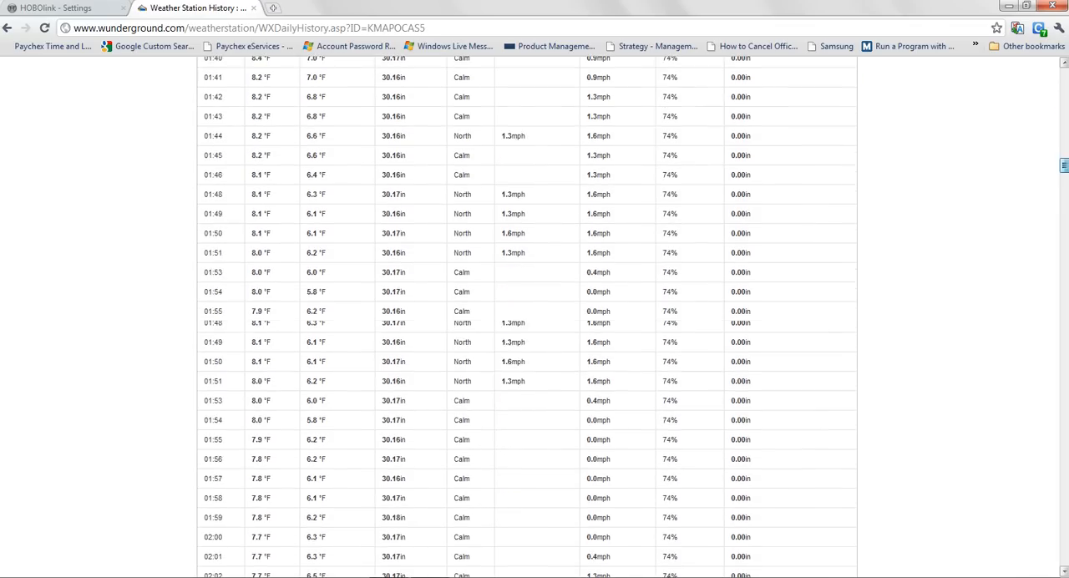
scroll(down, 3)
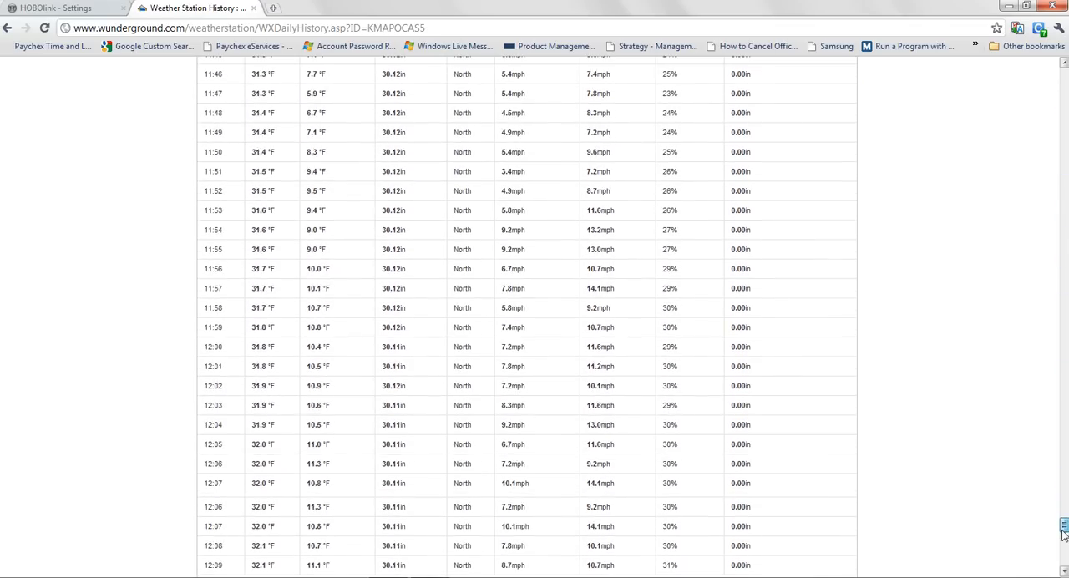
scroll(down, 3)
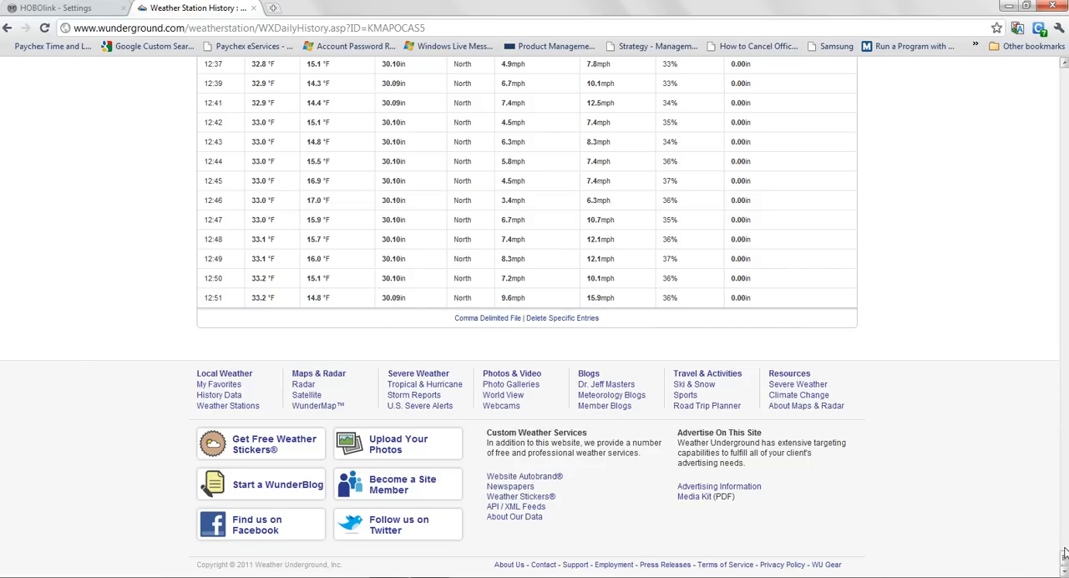
mouse_move(1061, 491)
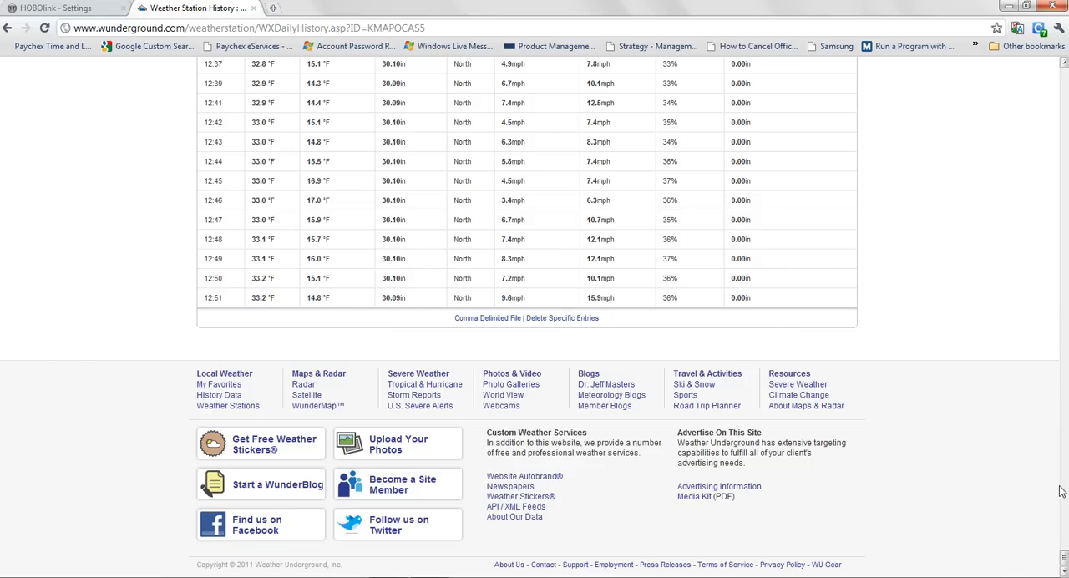
scroll(up, 3)
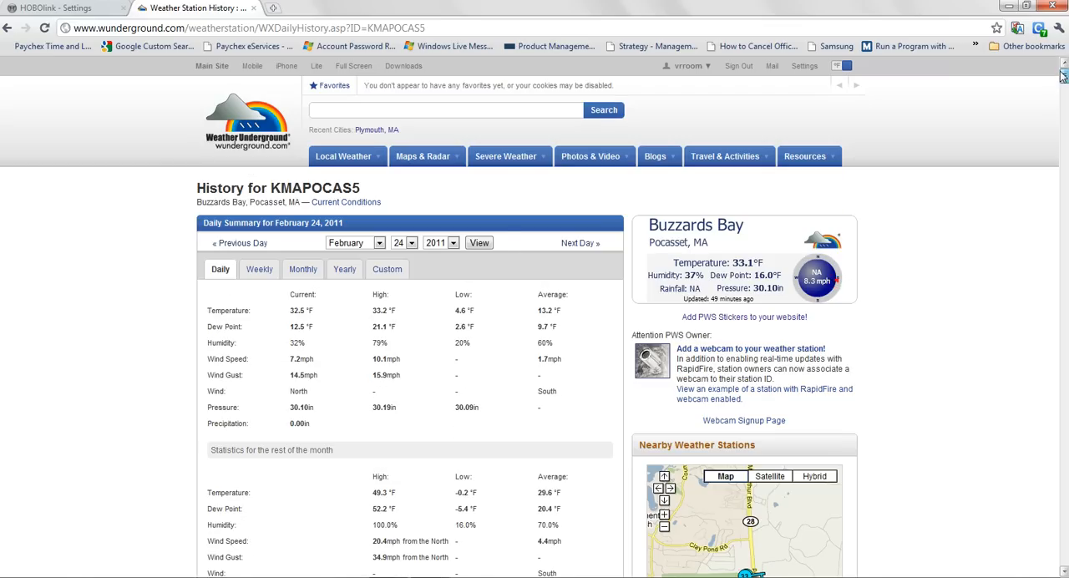
mouse_move(948, 207)
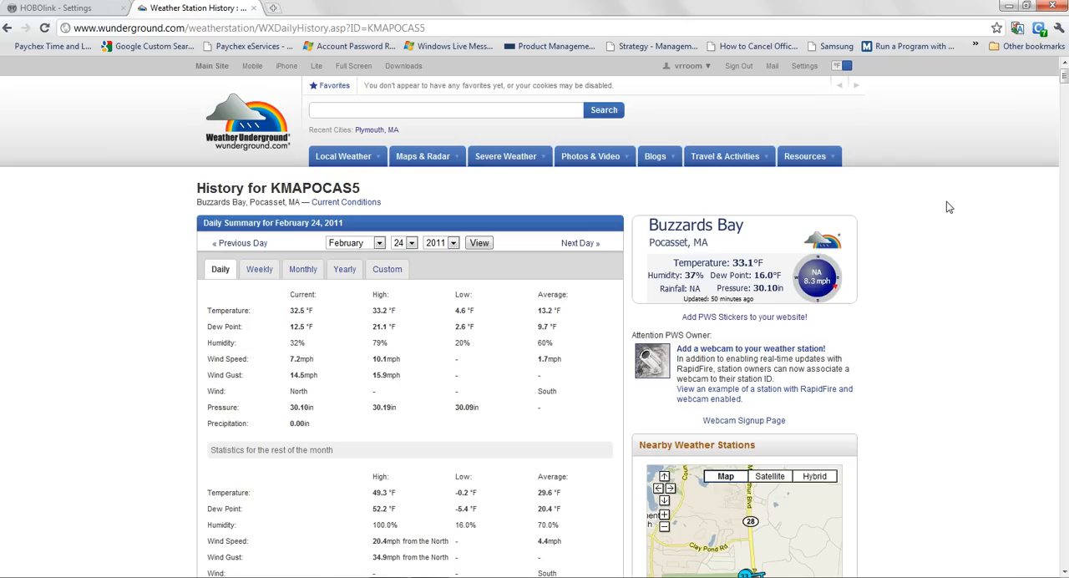
mouse_move(345, 5)
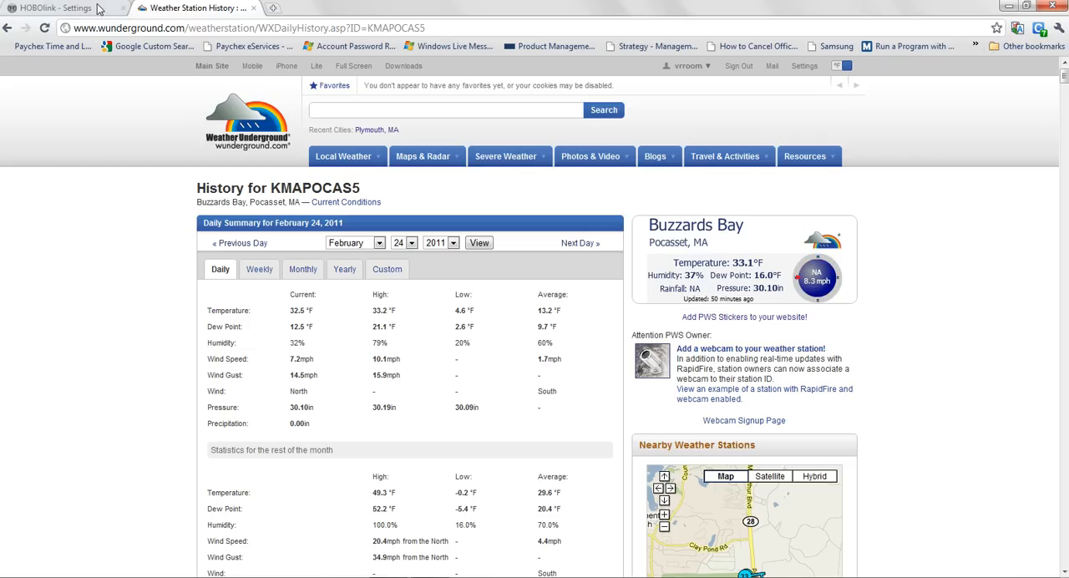
mouse_move(246, 46)
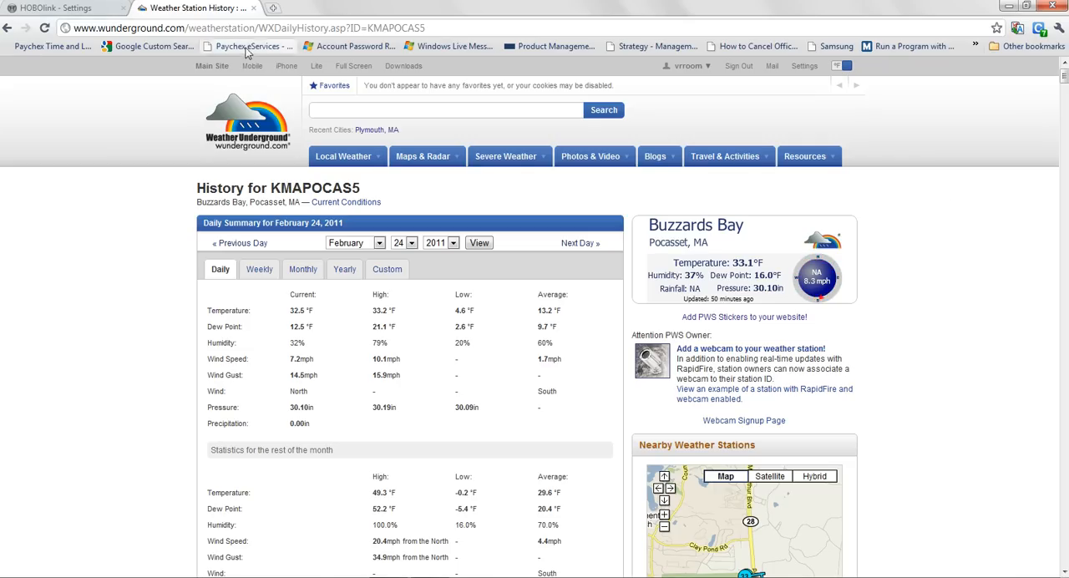